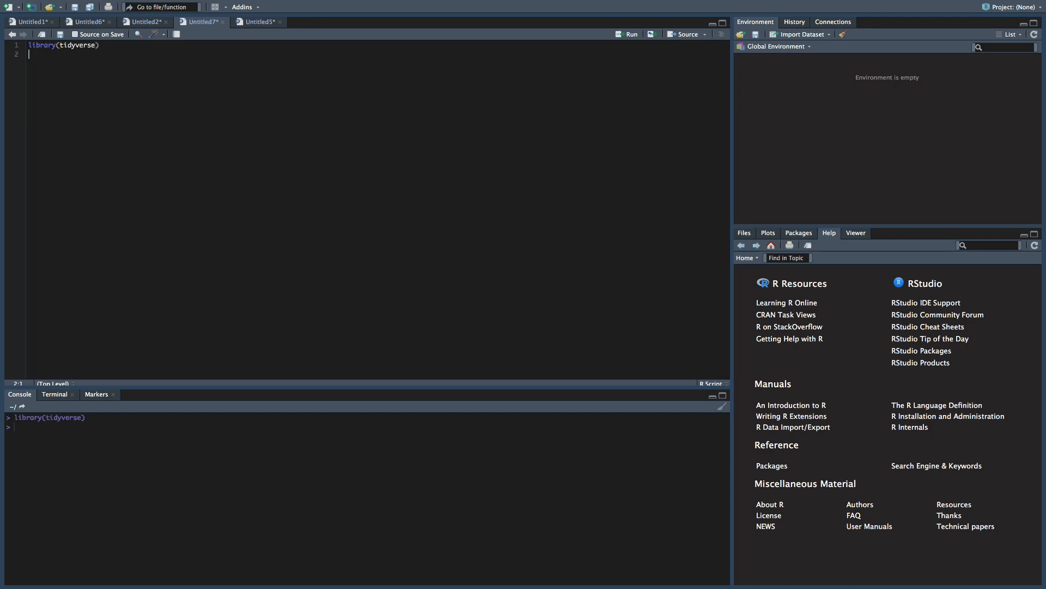
- Add set.seed(2018) on a new line below the tidyverse library call
key(Return)
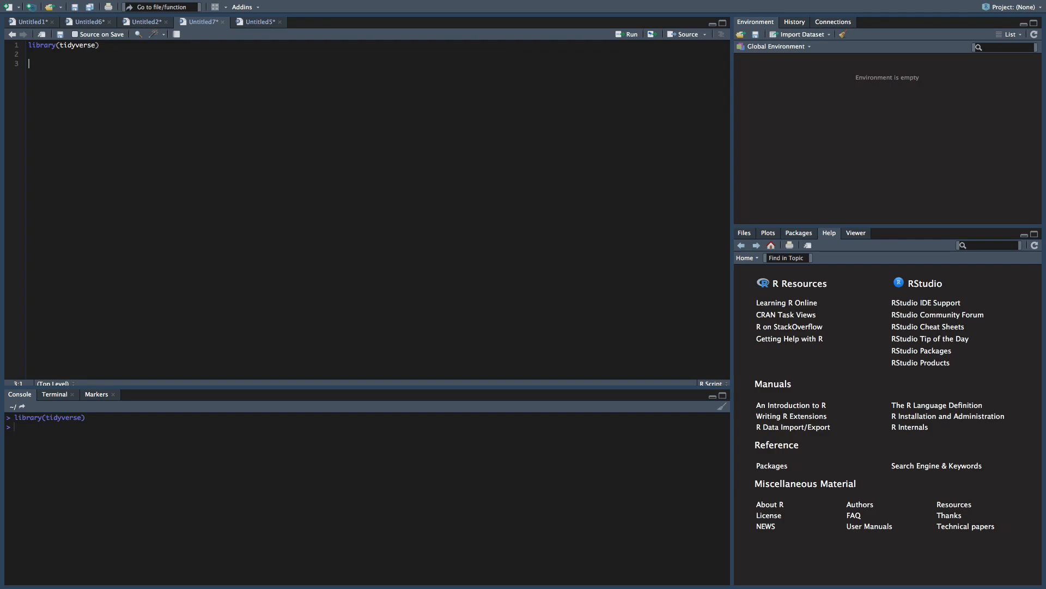
text(set.seed(20)
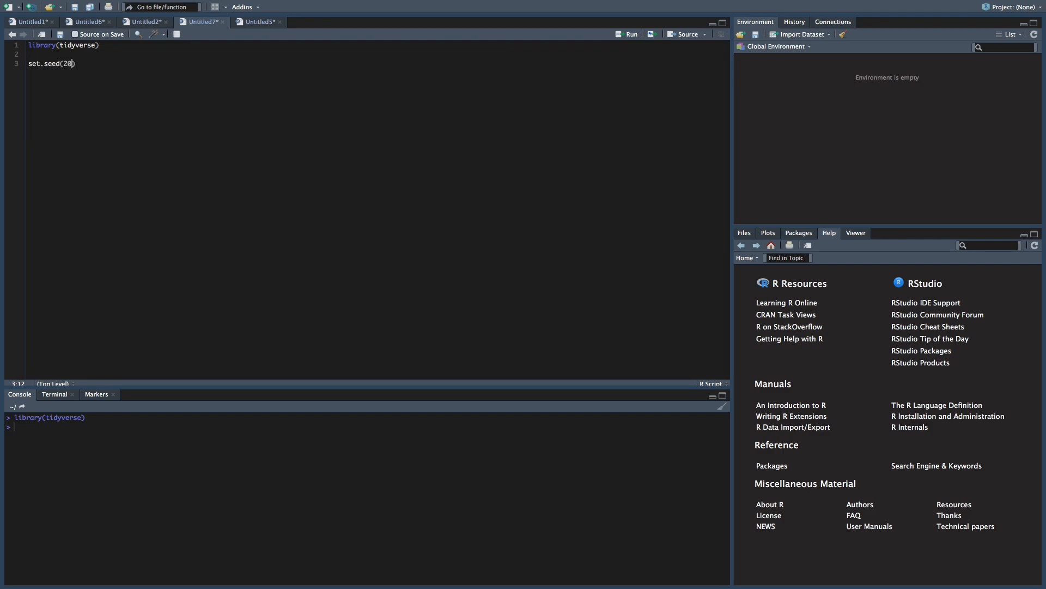
text(18)
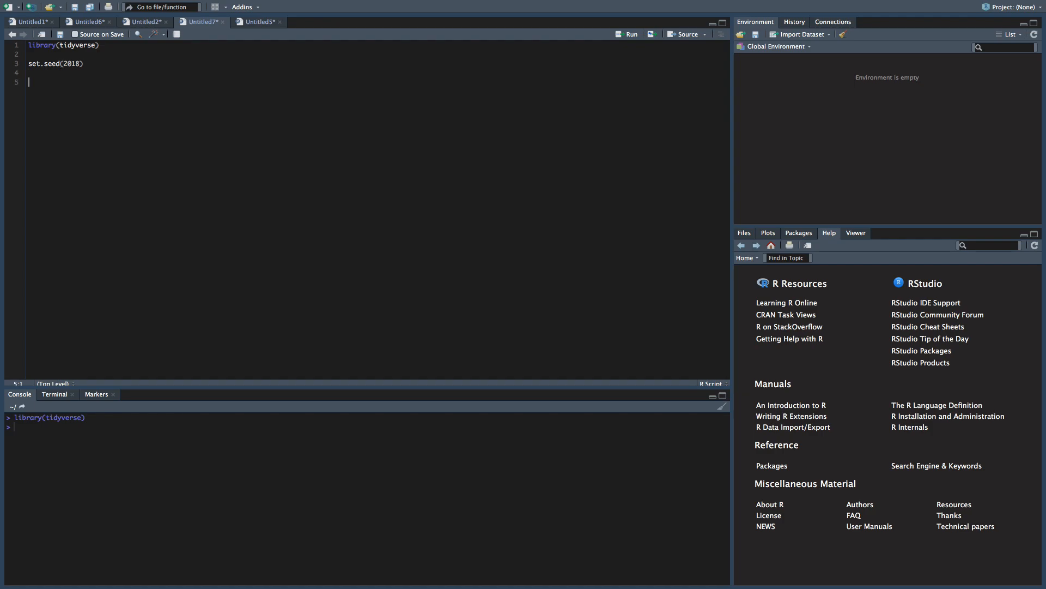
- Write patron <- data.frame(patron = sample(c('A','B','C','D'), 20, replace = TRUE))
text(patron)
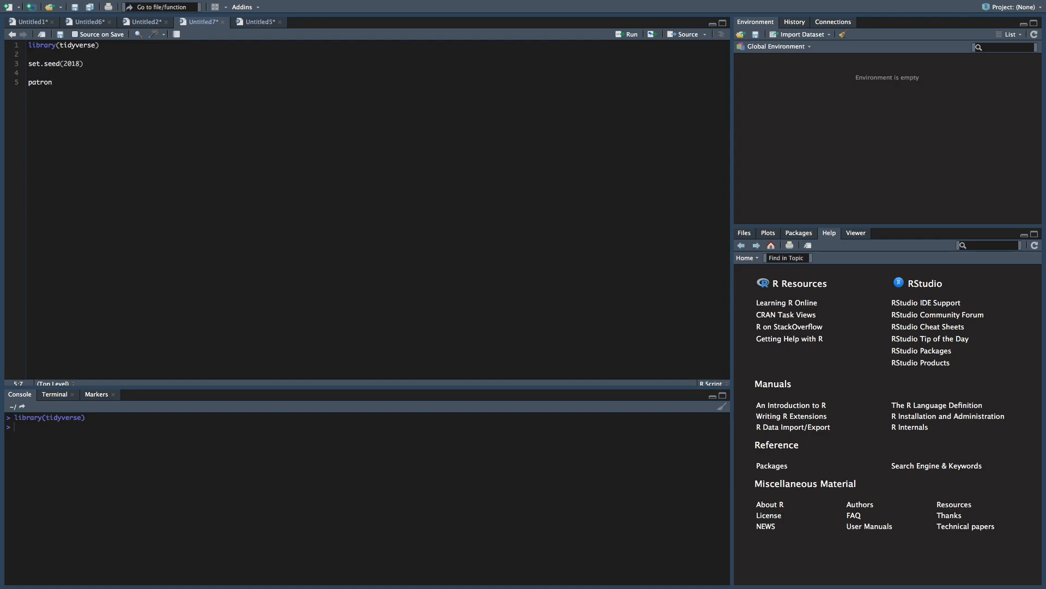
text(<-)
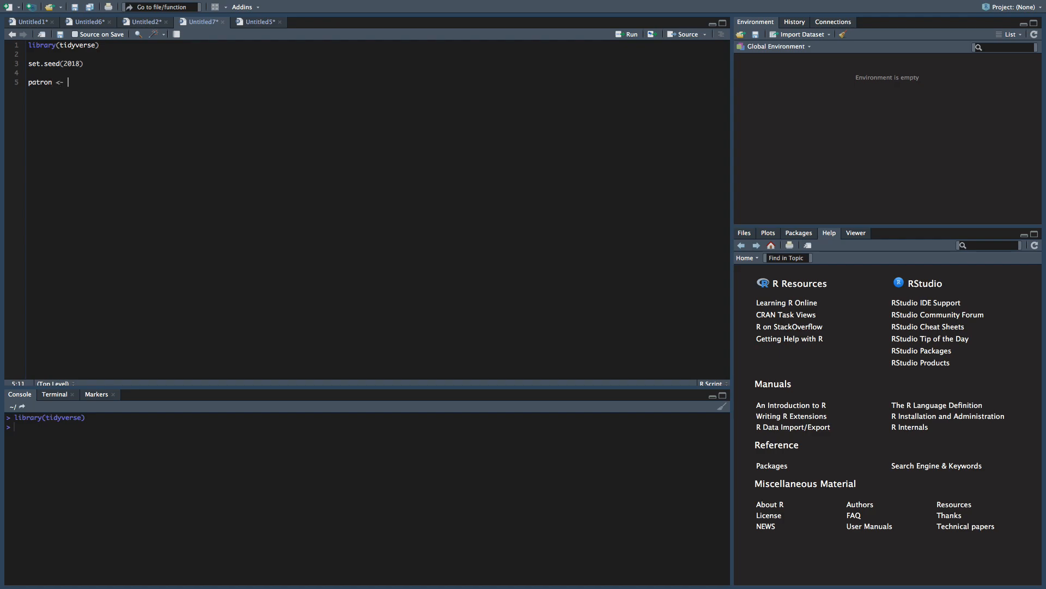
text(data.frame()
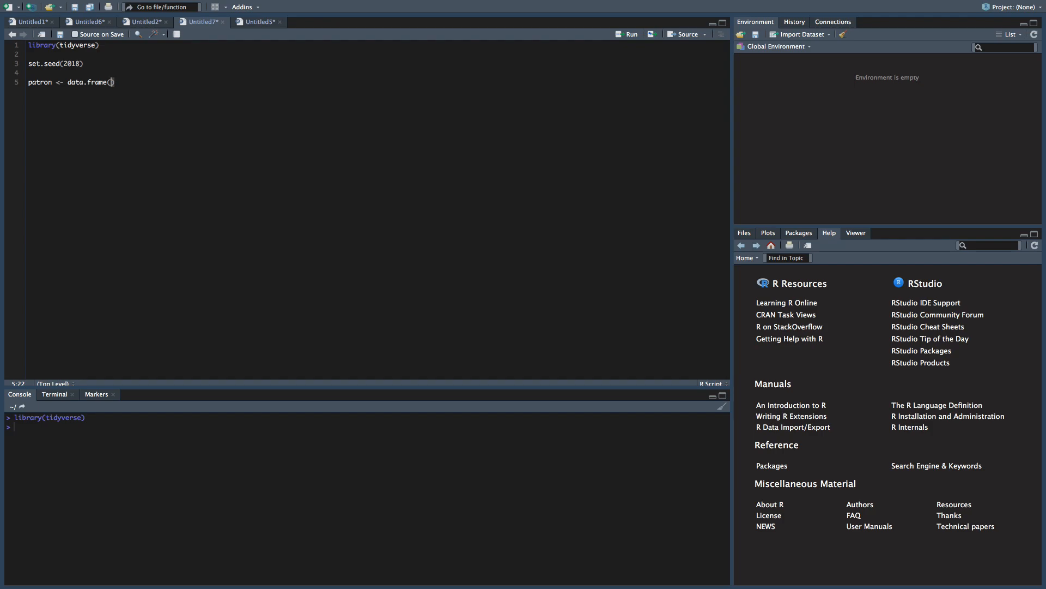
text(paro)
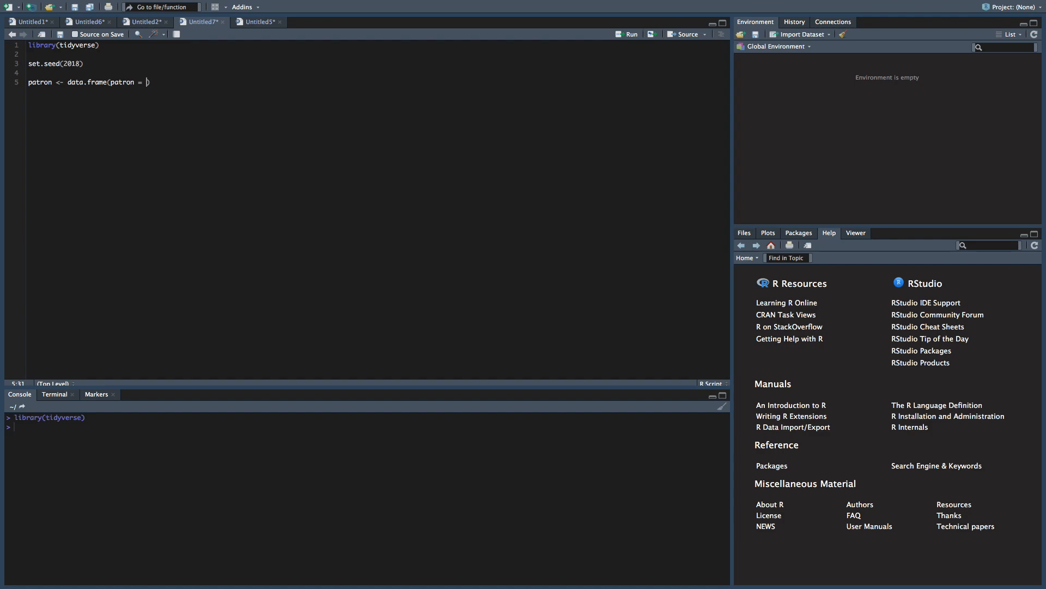
text(s)
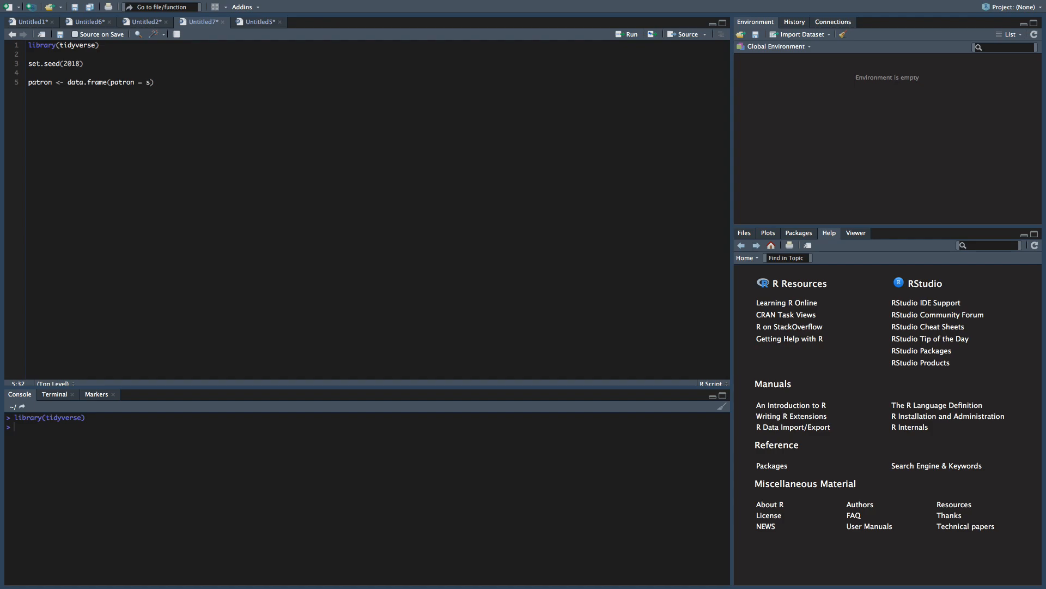
text(ample(c()
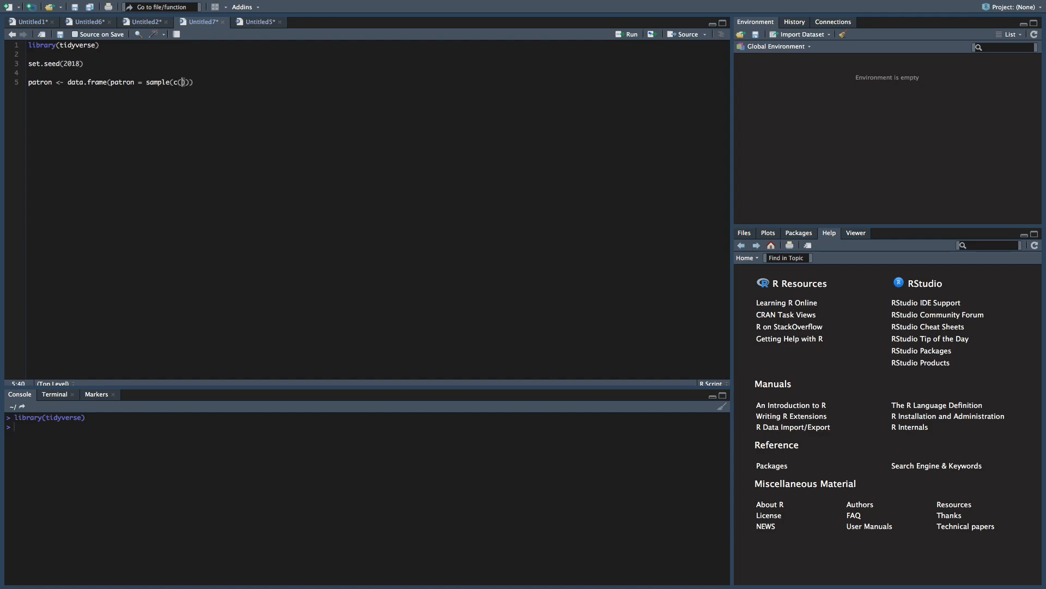
text(')
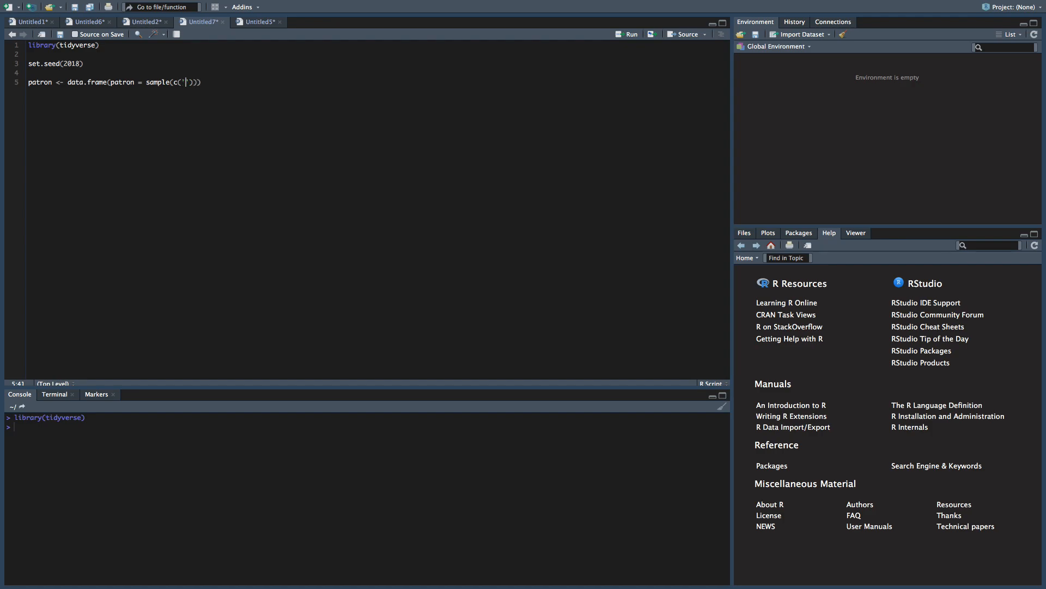
text('A', 'B')
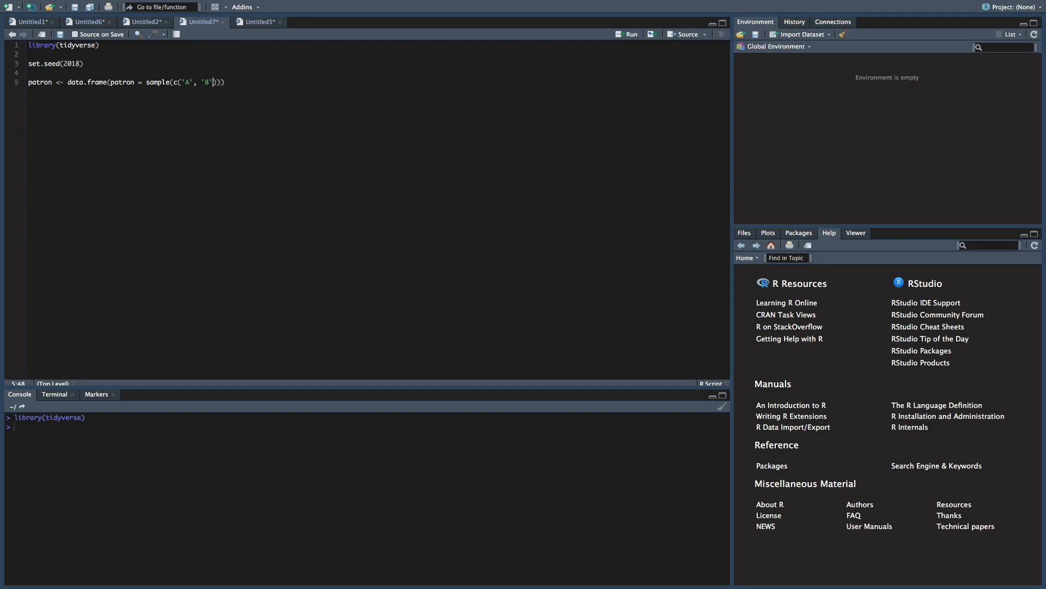
text(, 'C', '')
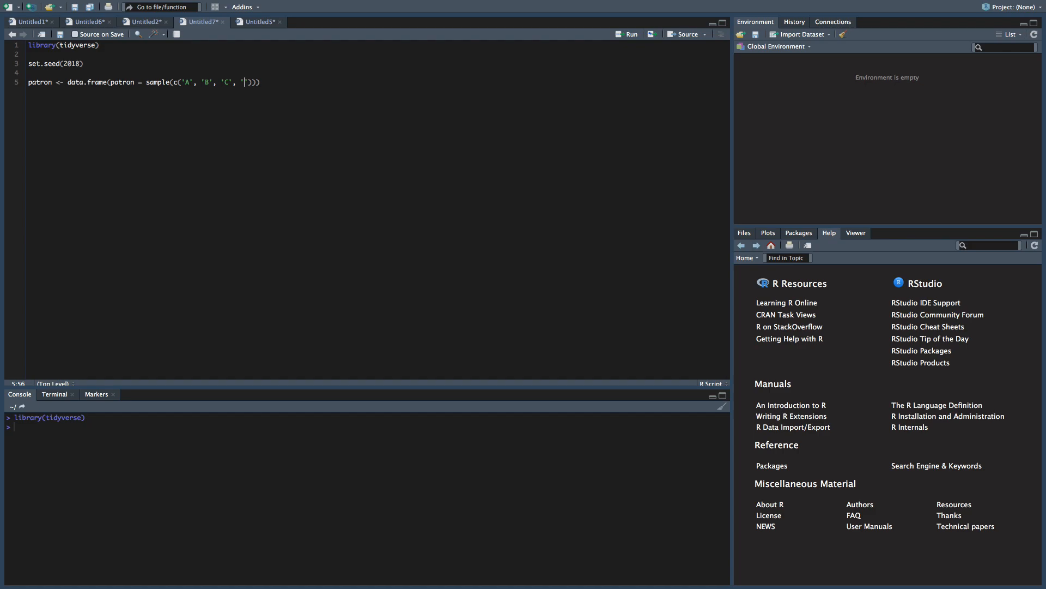
text(D'),)
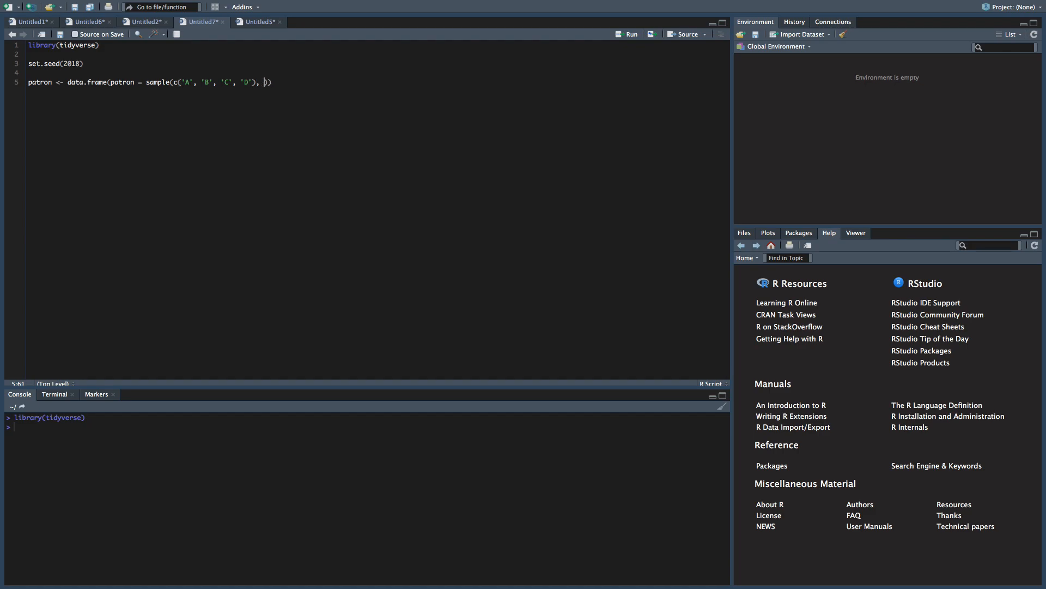
text(20, replace = TR)
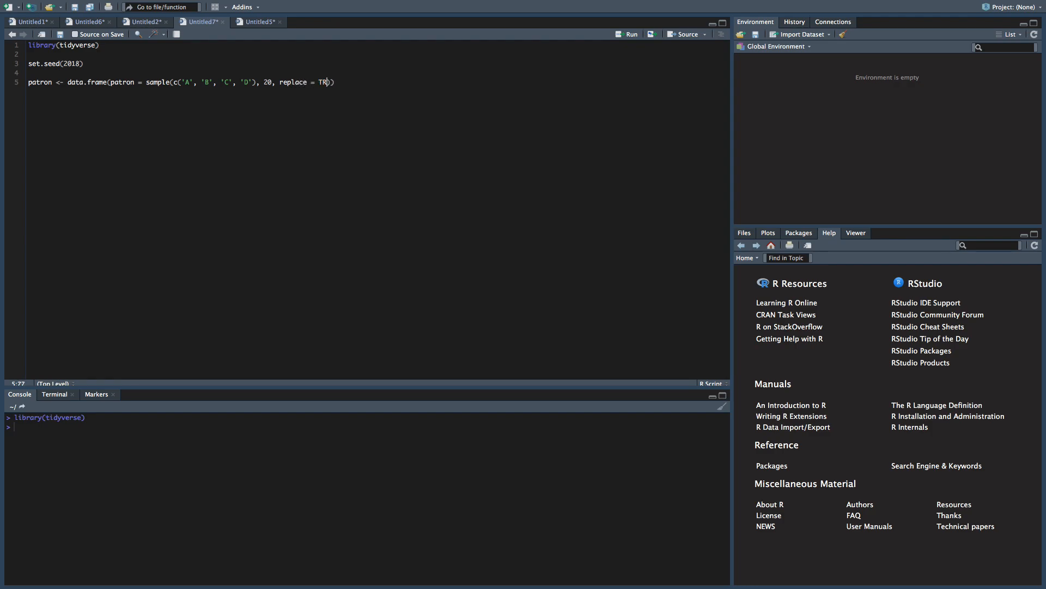
text(UE)
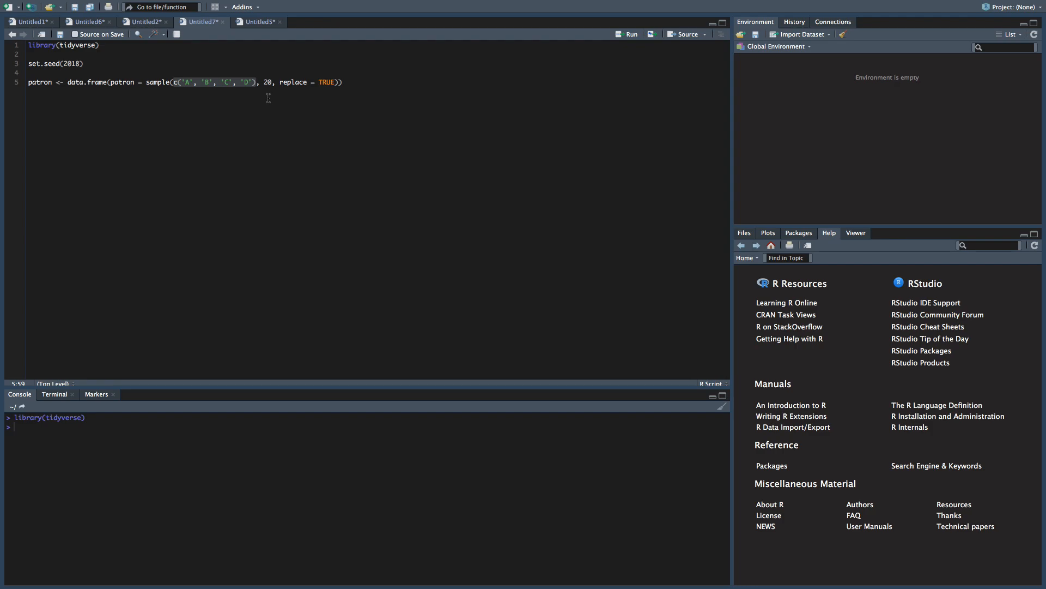
- Select the sample() expression to preview twenty sampled patron letters in the console
double_click(268, 83)
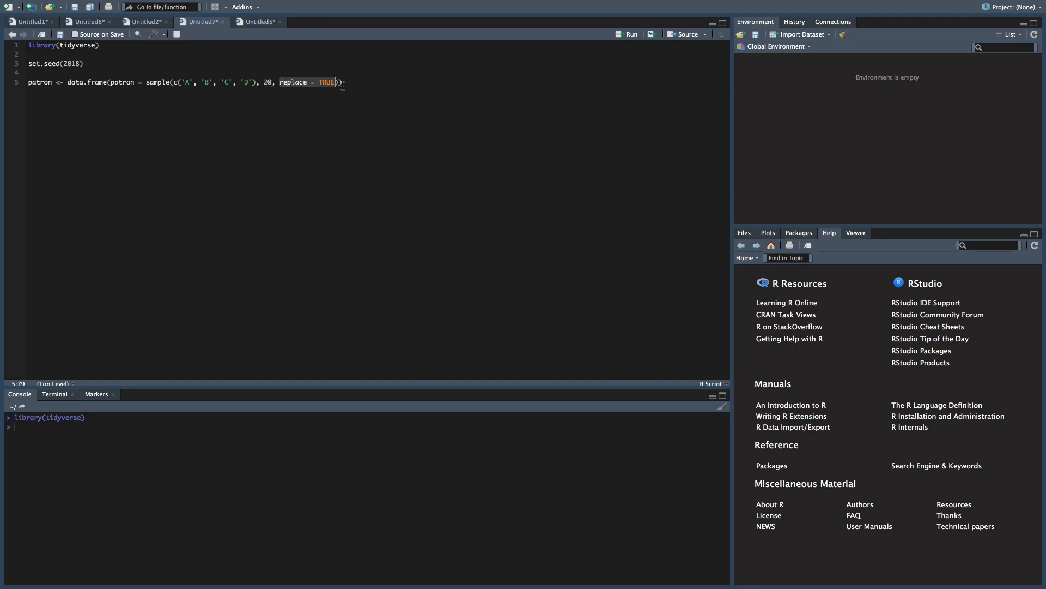
mouse_move(385, 108)
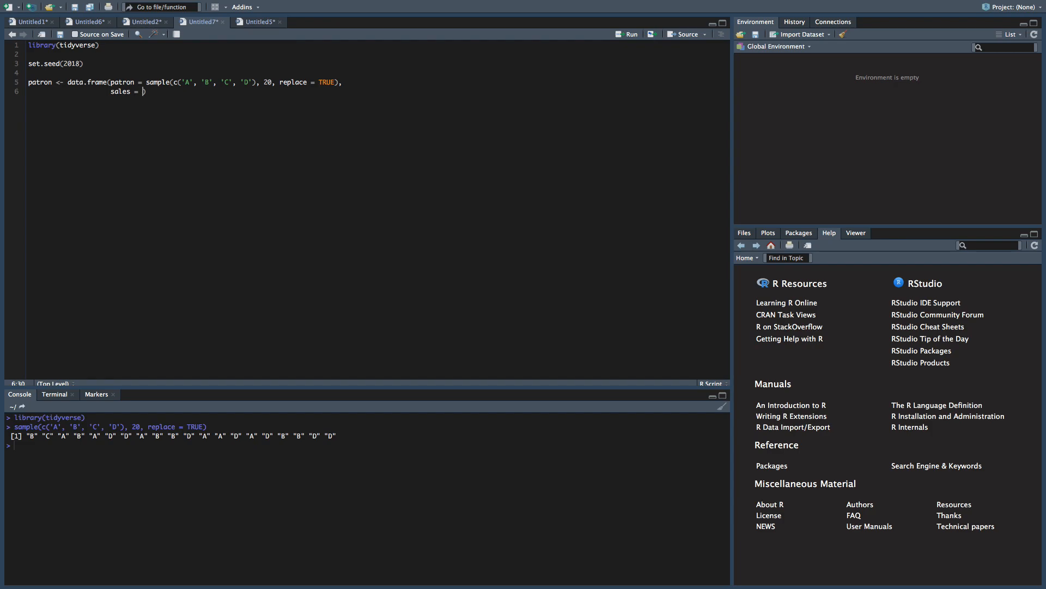
- Add sales = rnorm(20, 100, 20) and preview its twenty values in the console
text(rnorm)
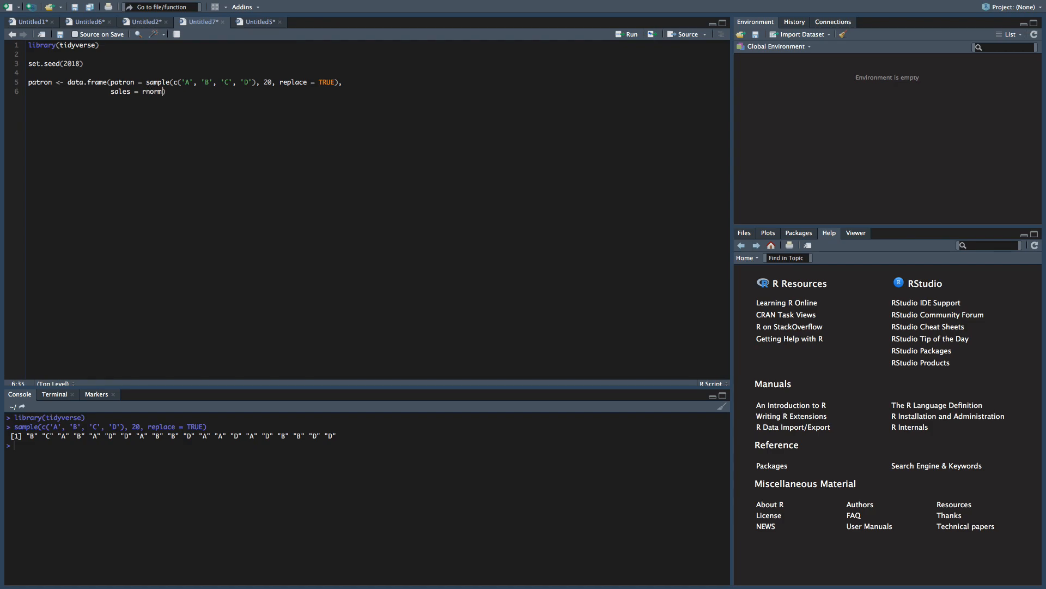
text(()
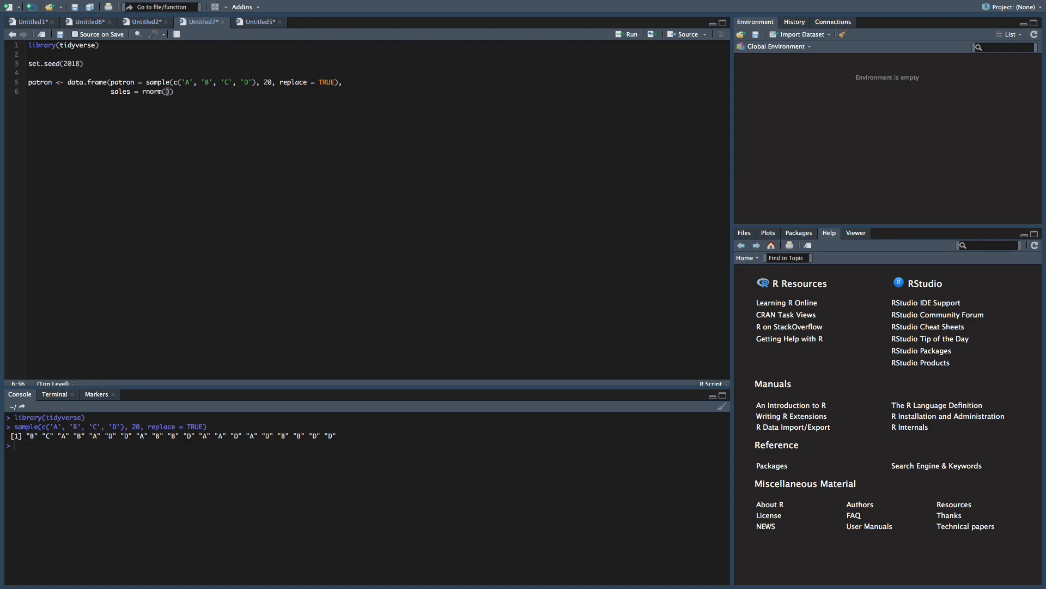
text(20)
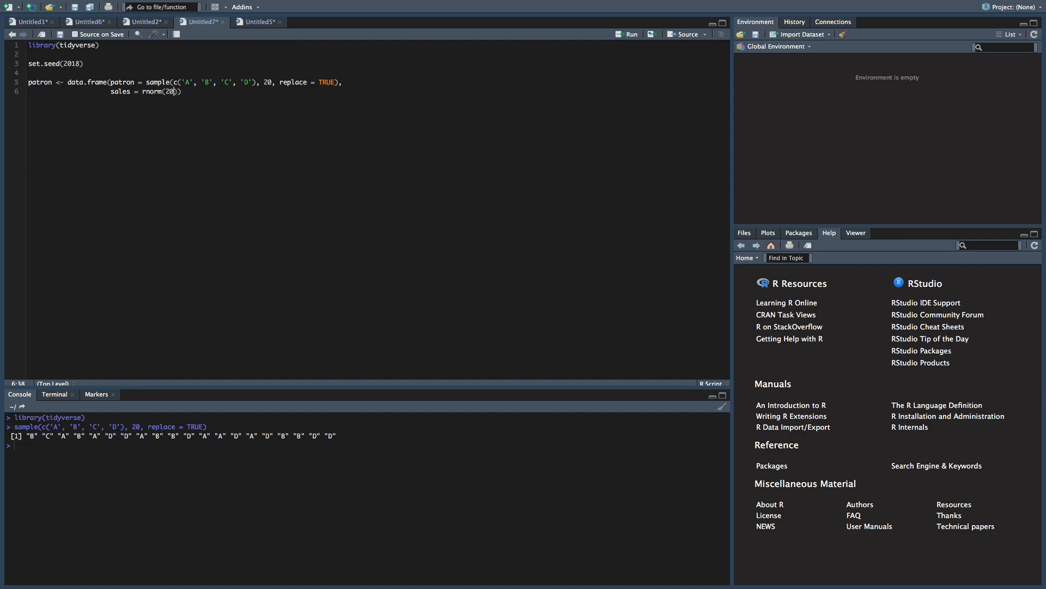
text(,)
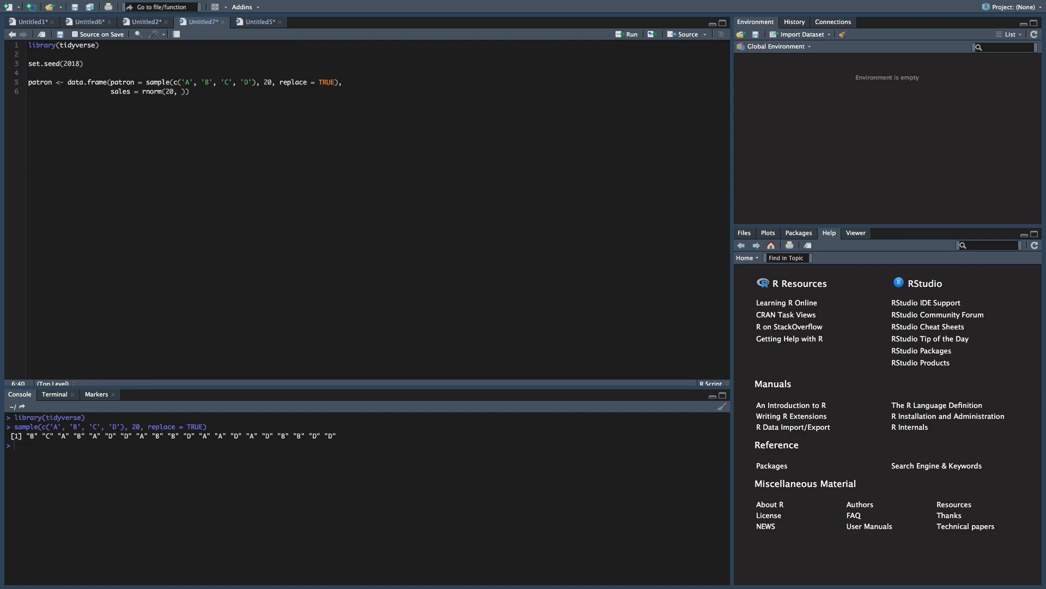
text(100)
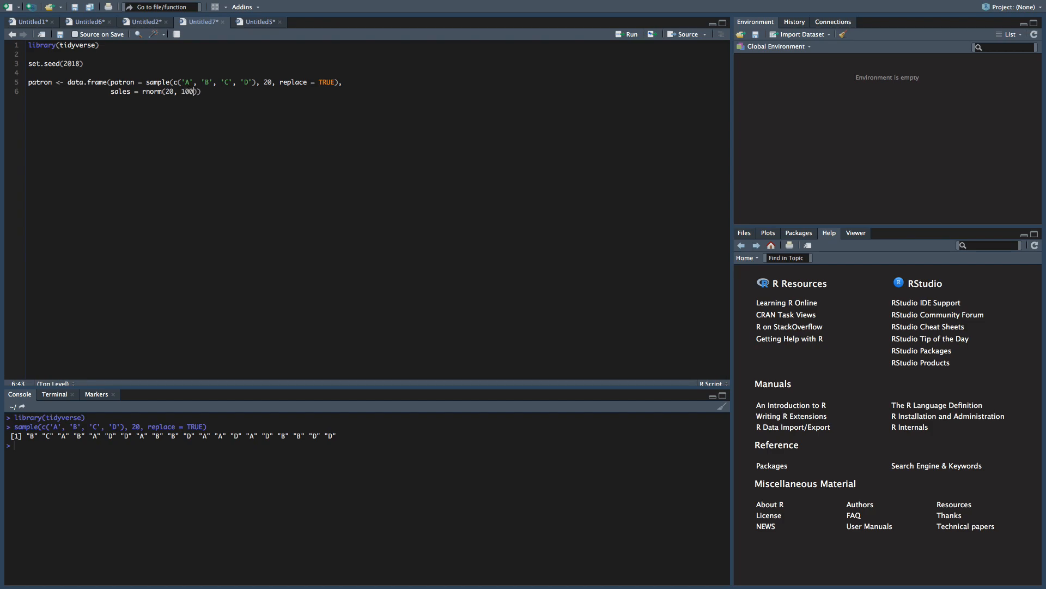
text(,)
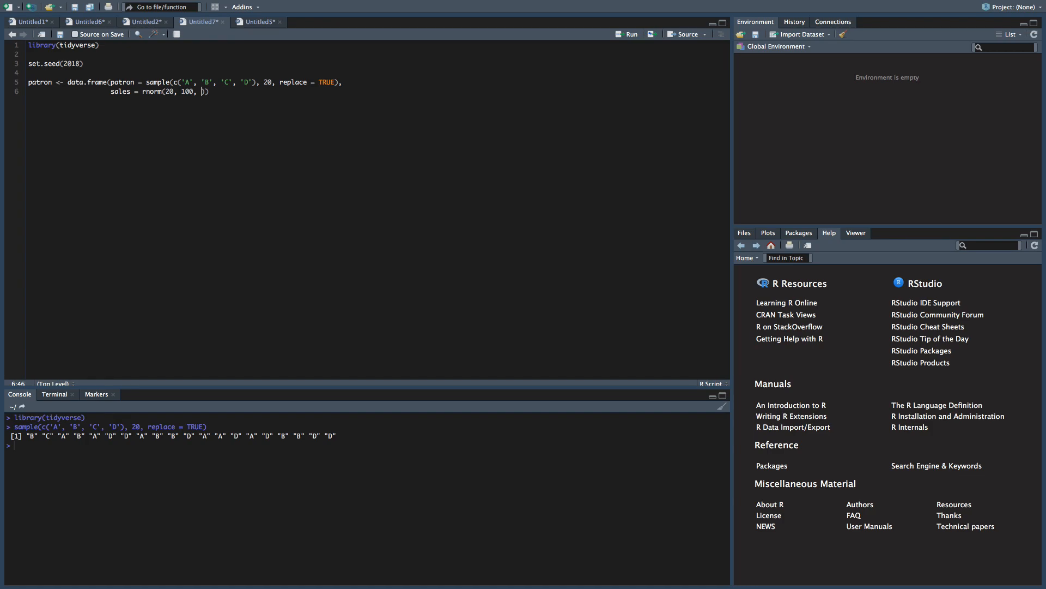
text(20)
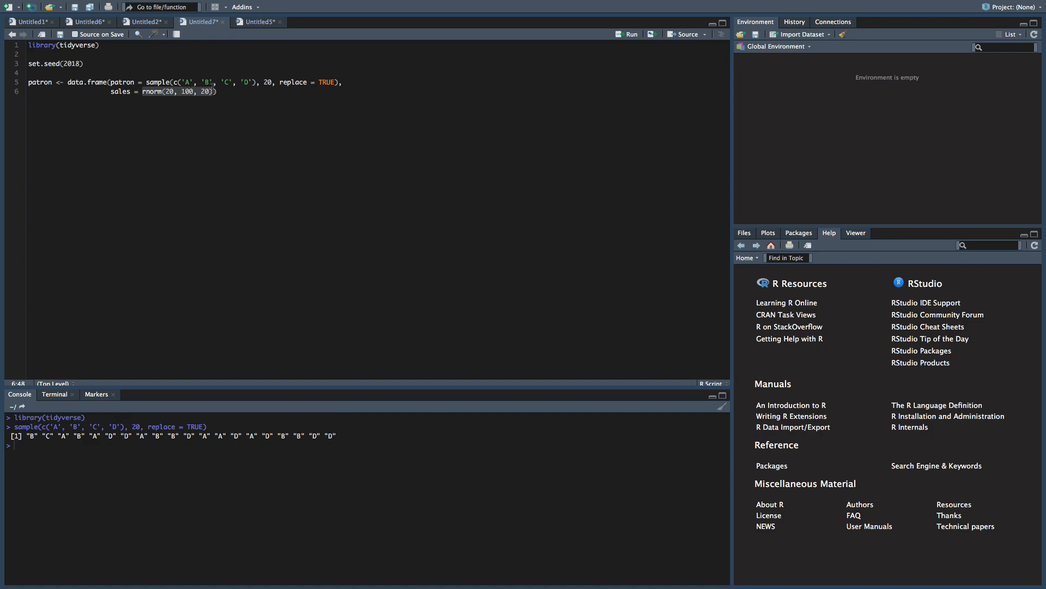
text(,)
key(Return)
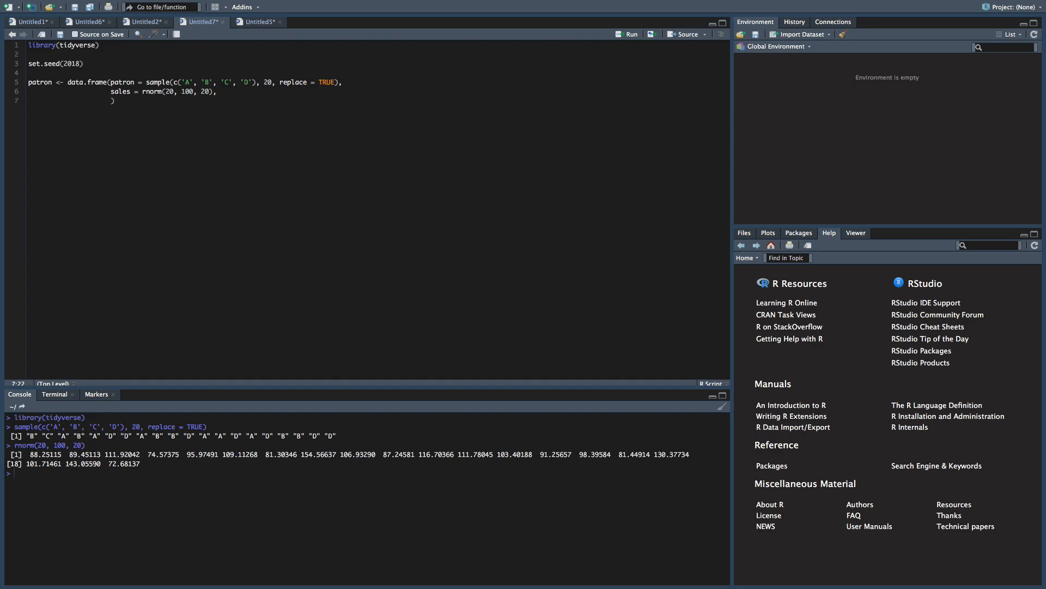
- Add rando_cardesian sampling 'Ayyy', 'Yo', 'Technology' 20 times with replacement, then create the data frame
text(ra)
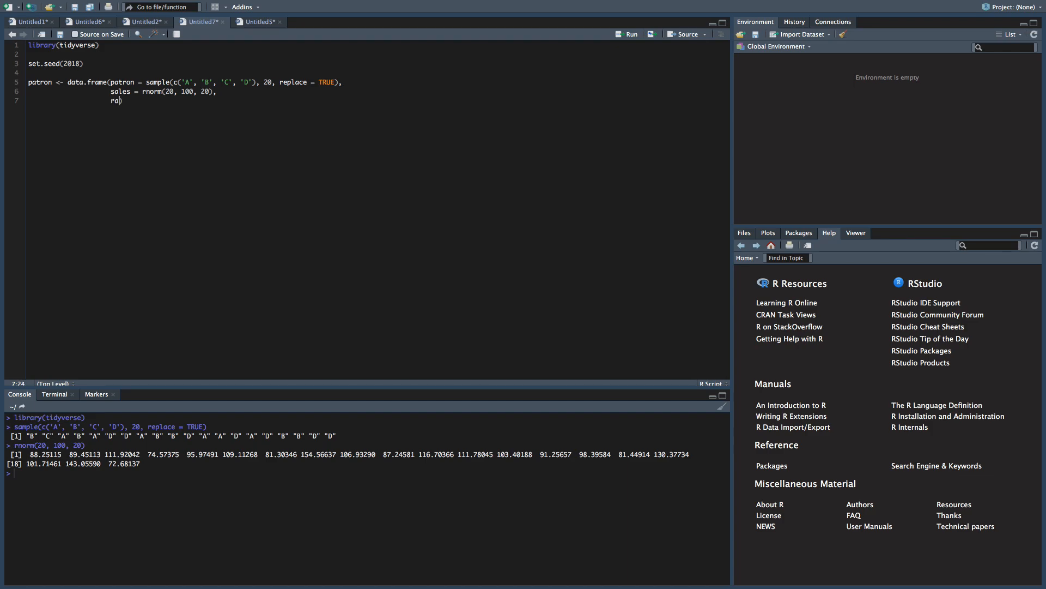
text(ndo_cardesian = s)
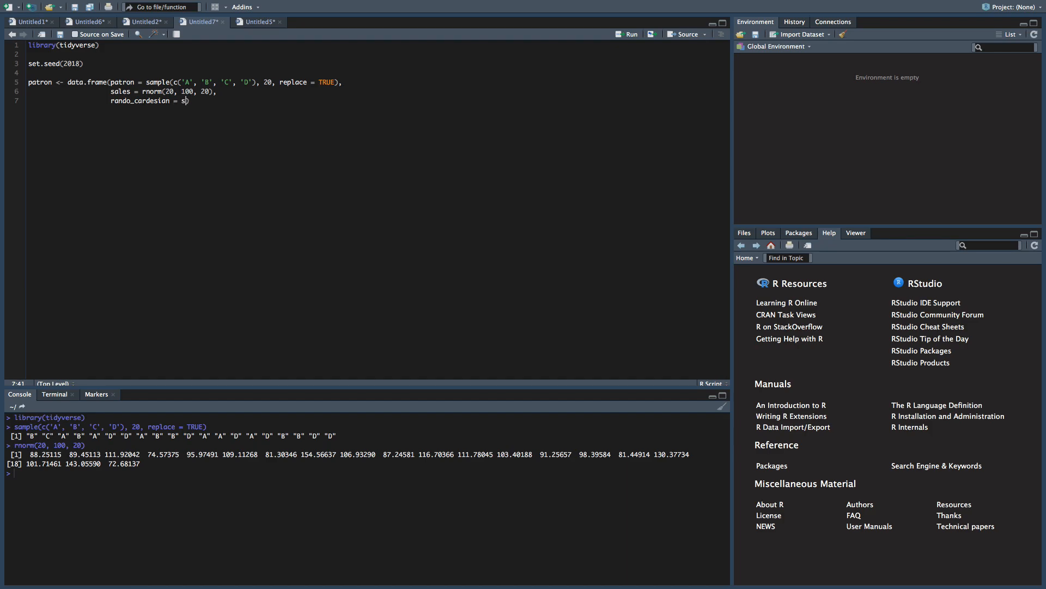
text(ample(c)
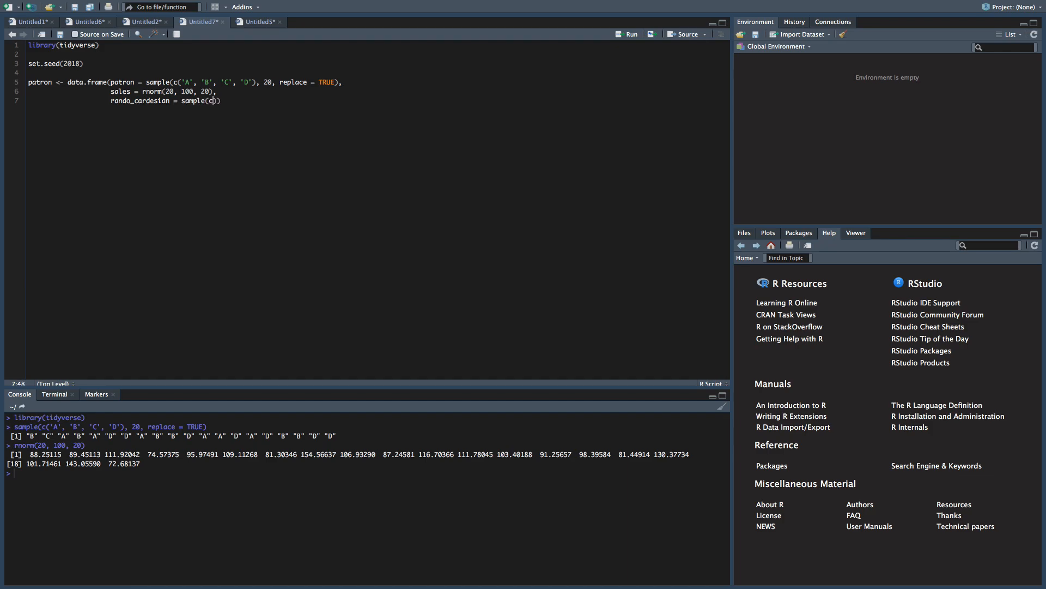
text(()
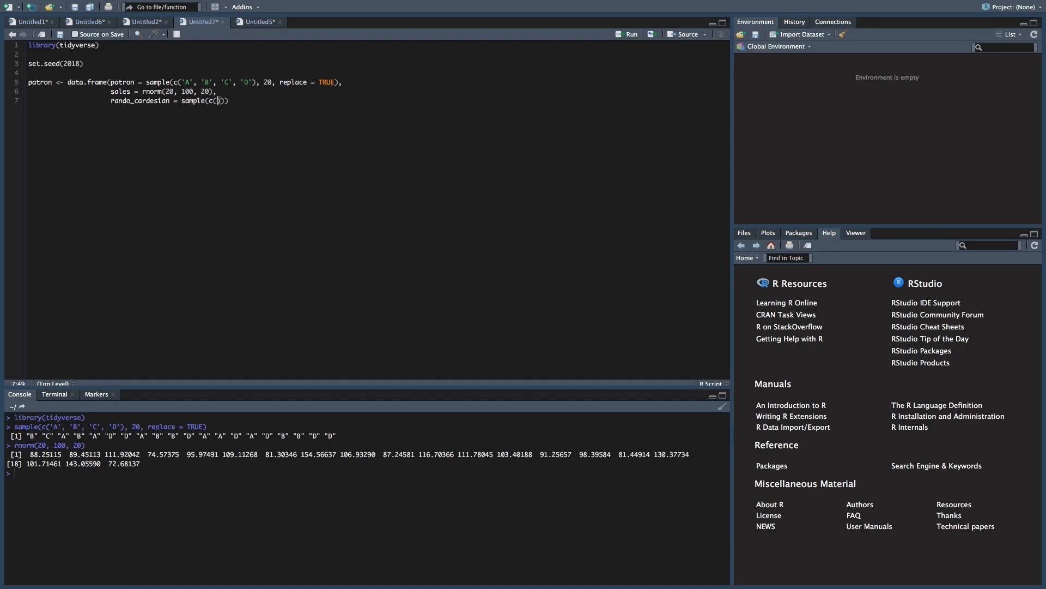
text('Ayy')
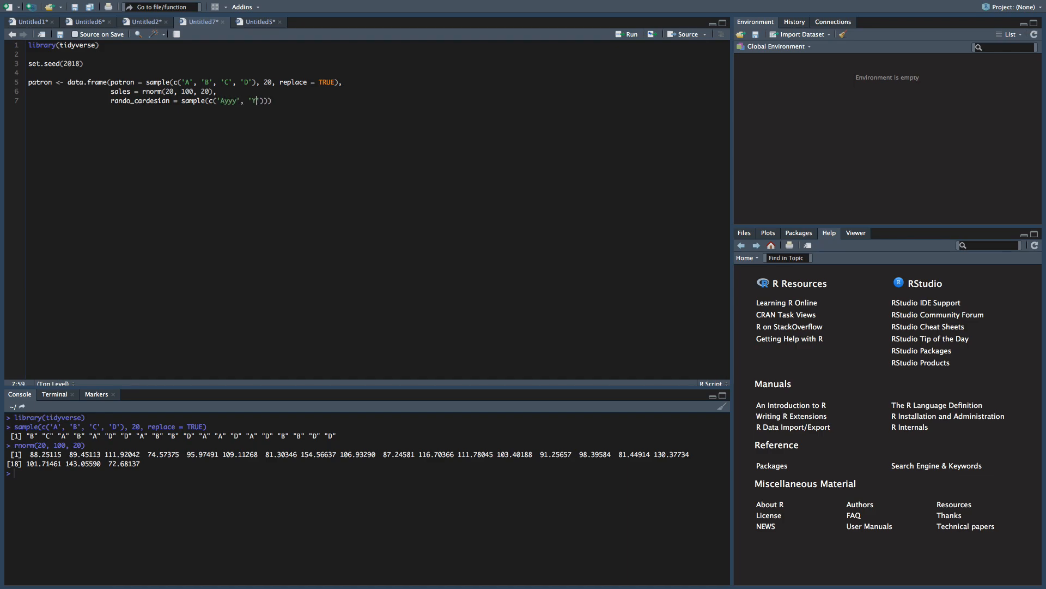
text(o', 'Technology)
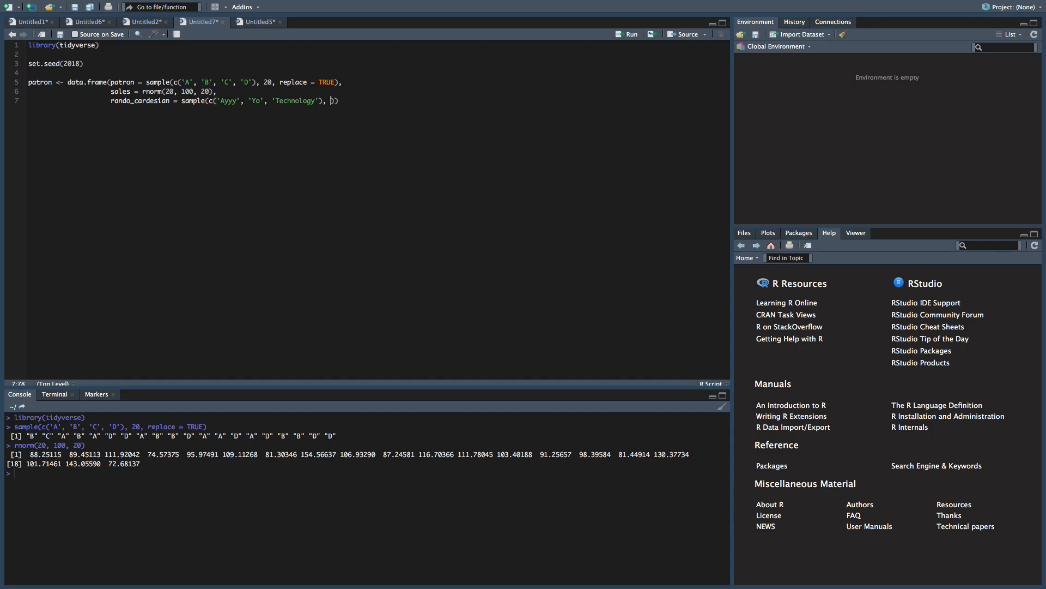
text(20,)
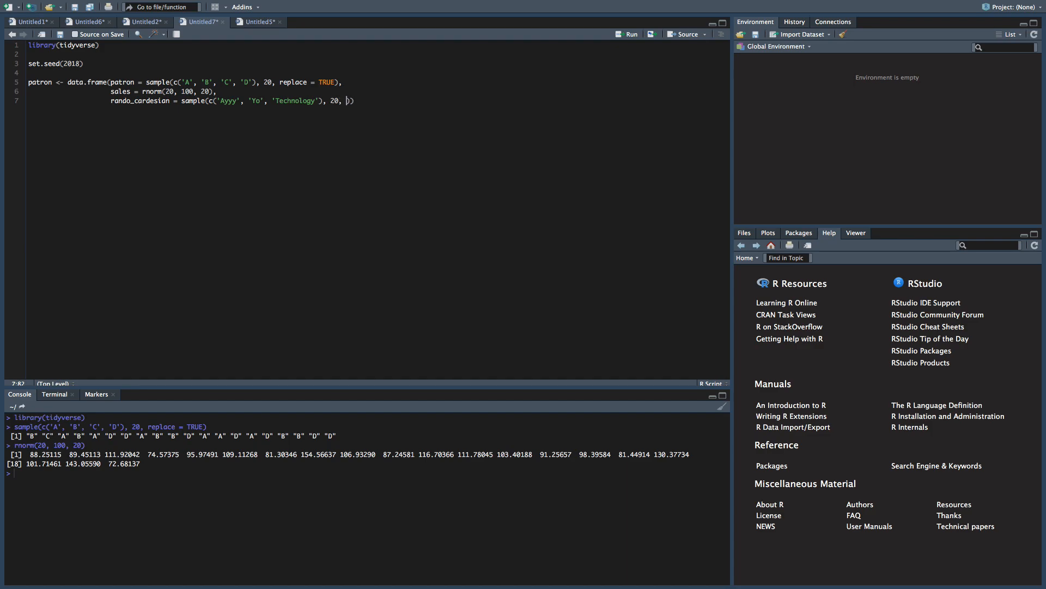
text(replace =)
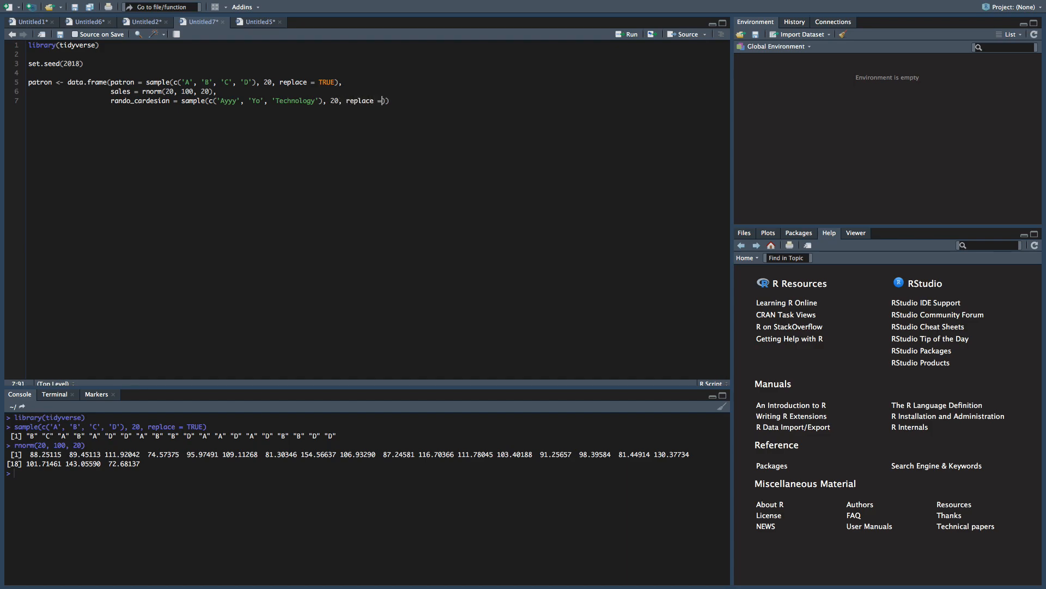
text(TRUE)
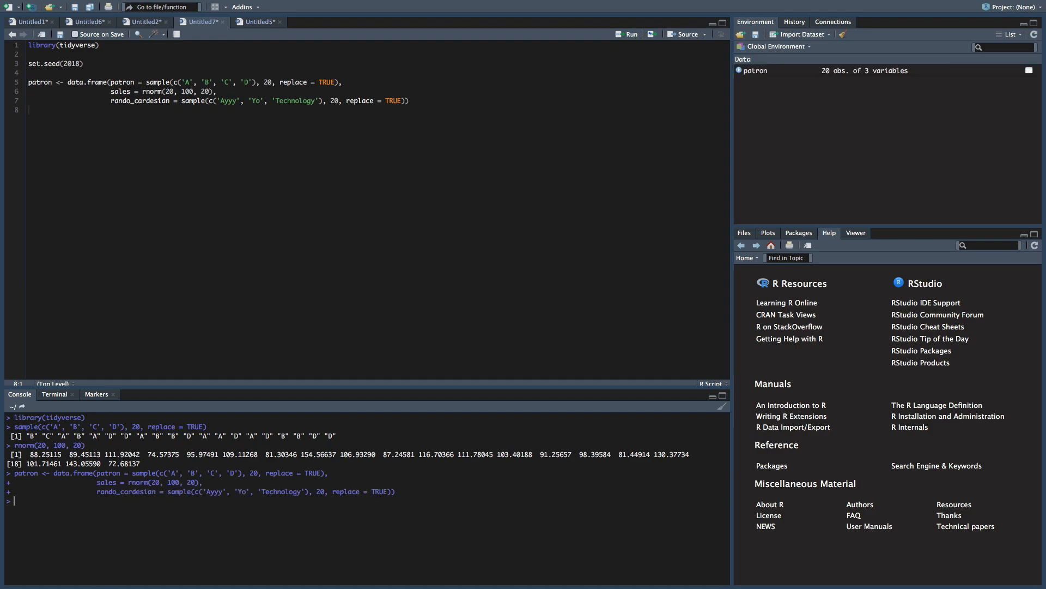
- Print the patron data frame from the Console to inspect its three columns
click(315, 101)
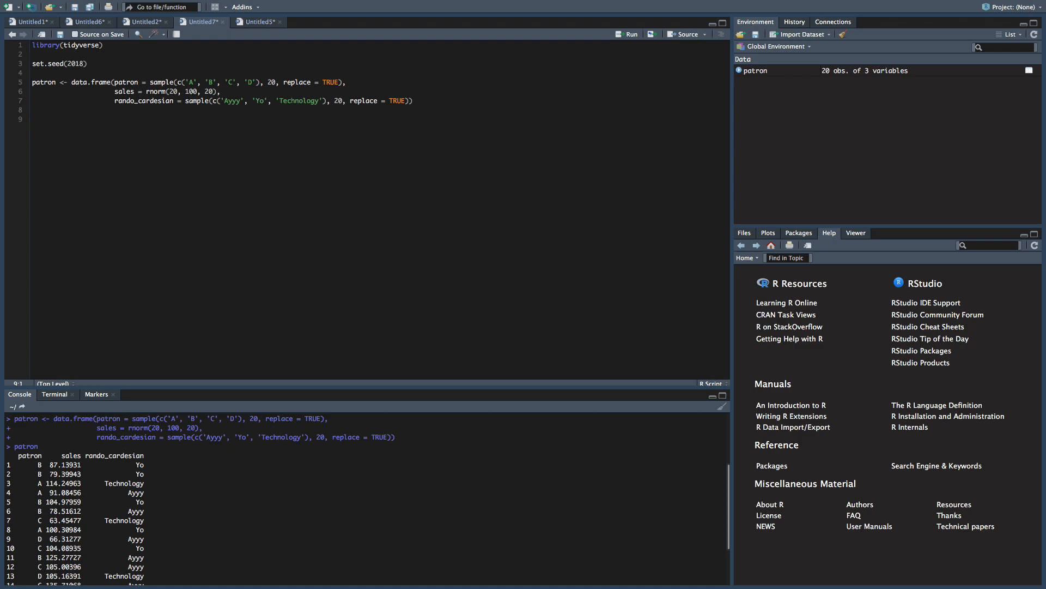
- Run patron <- tbl_df(patron) and reprint patron as a tibble in the console
text(patron)
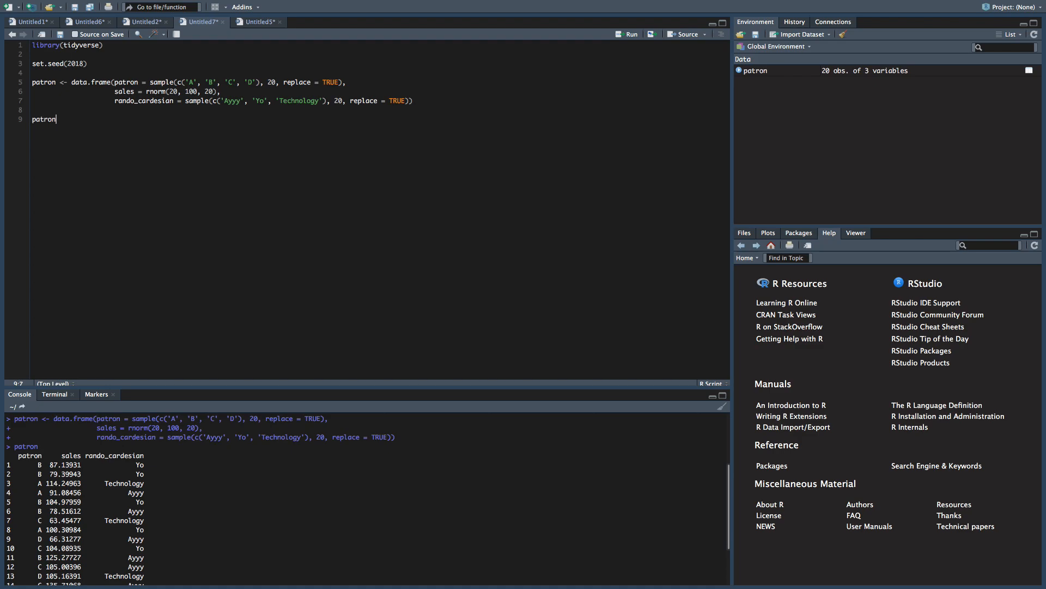
text(<- t)
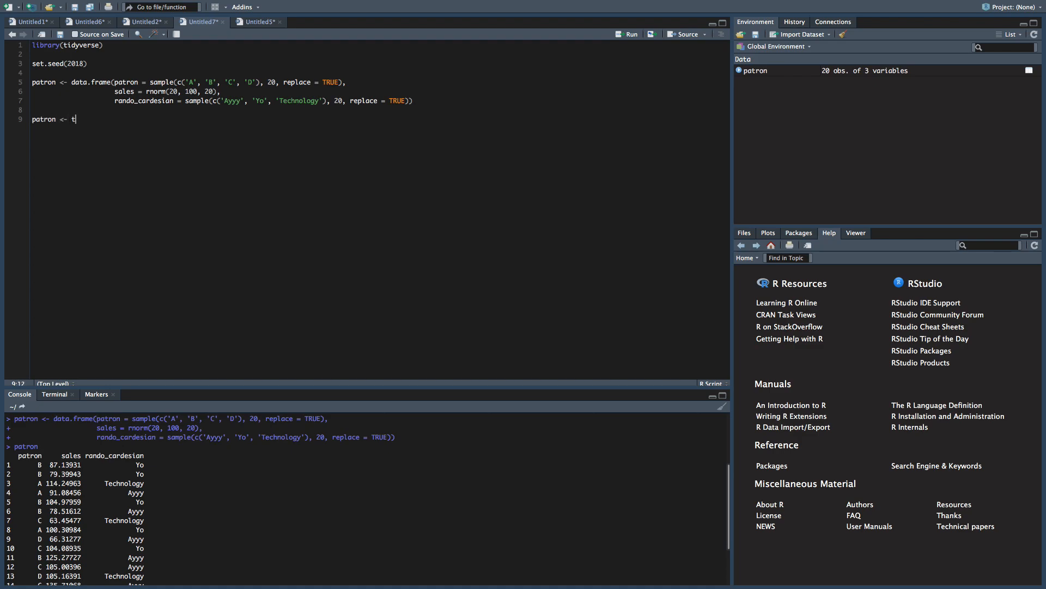
text(bl_df(pat)
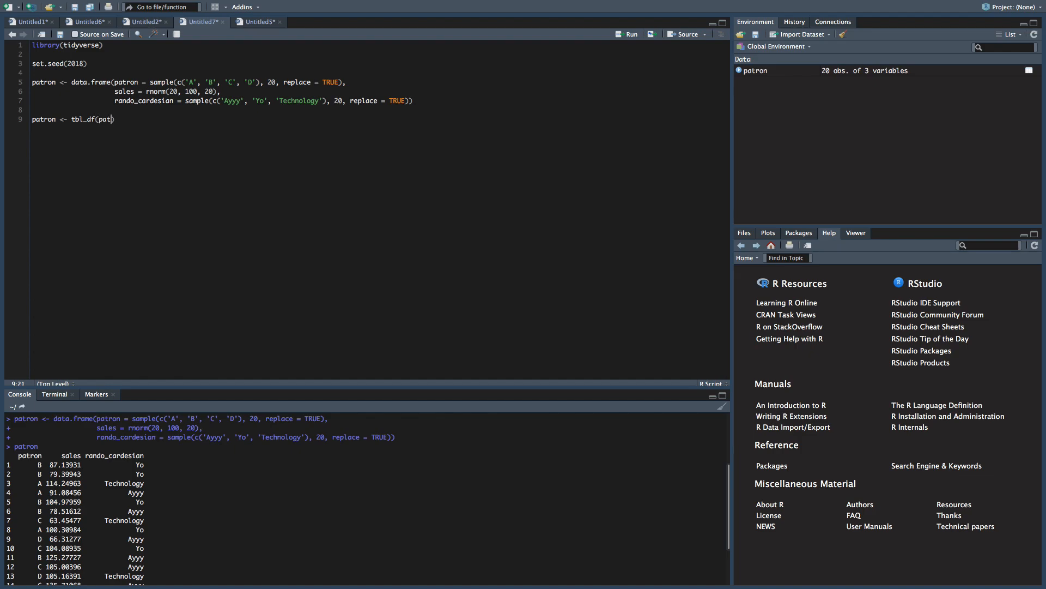
text(ron)
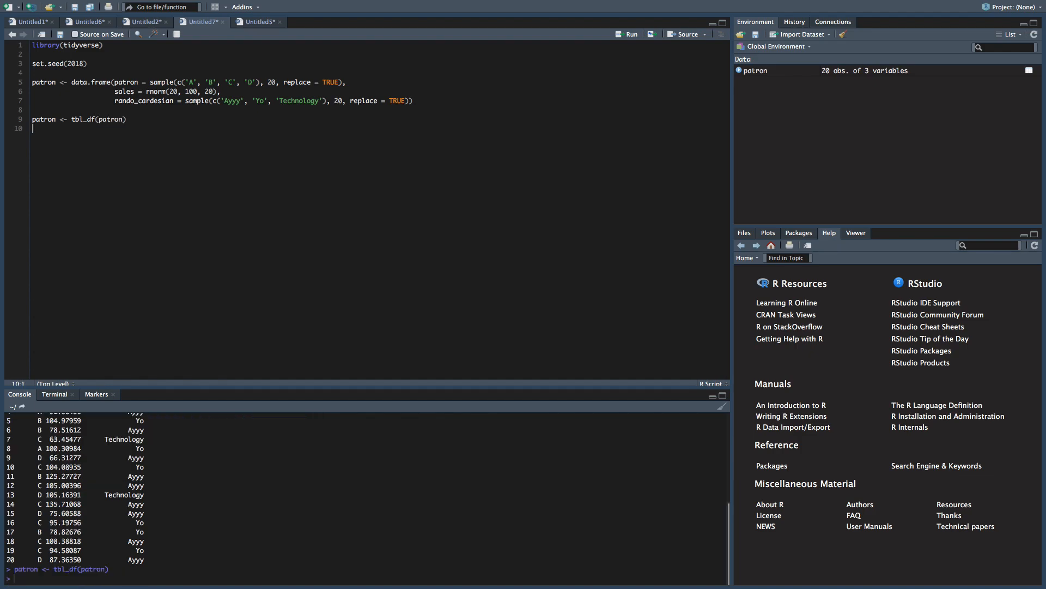
text(patr)
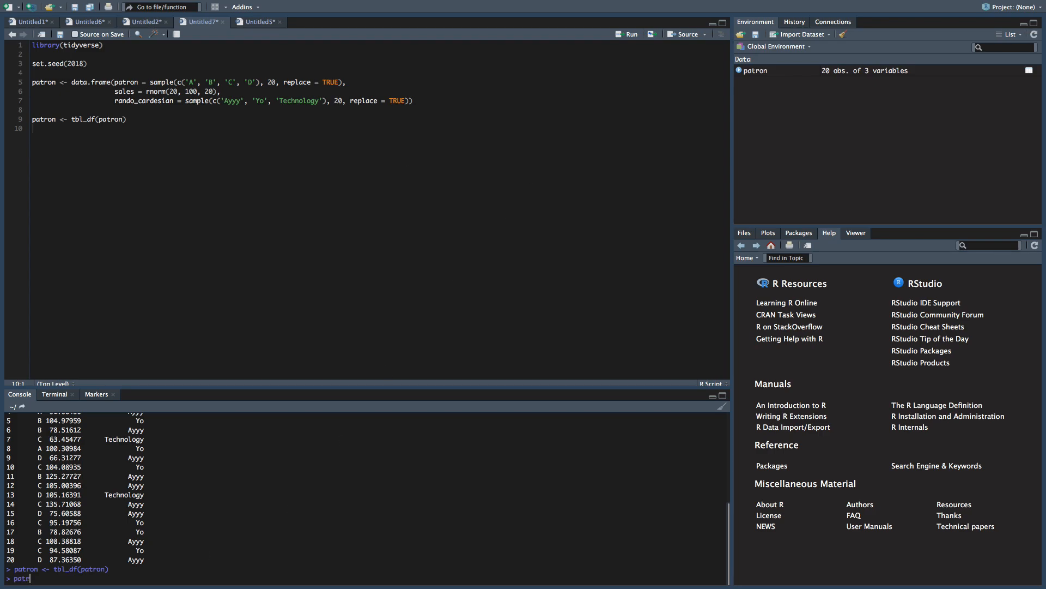
key(Return)
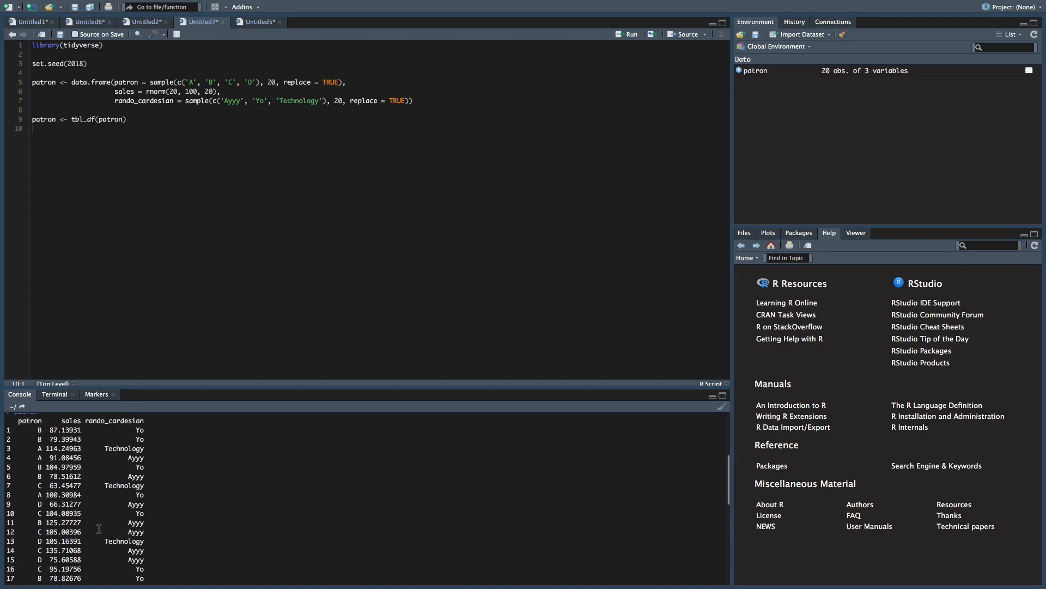
key(Return)
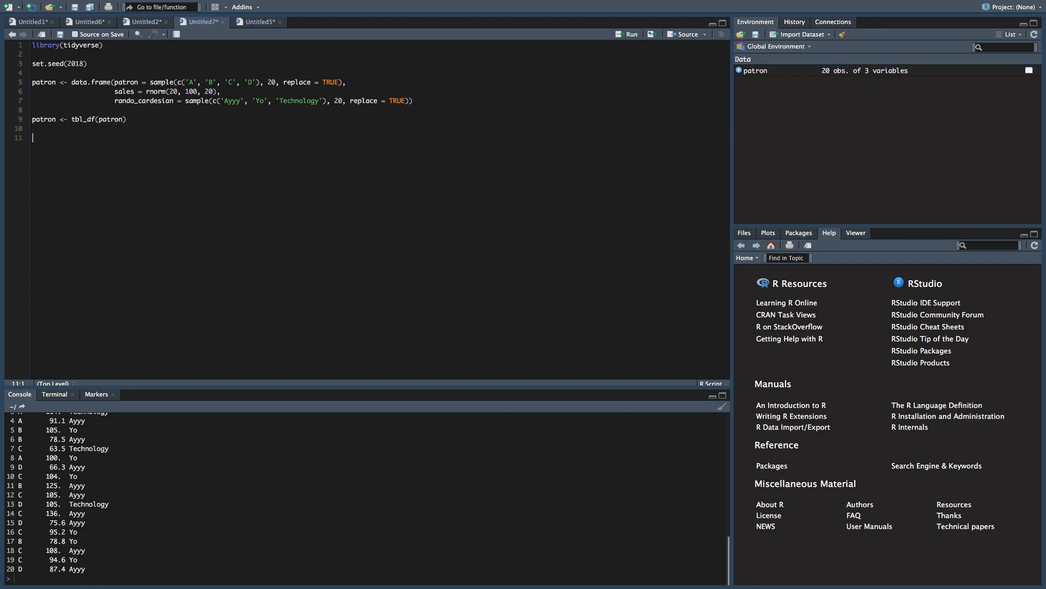
- Write patron %>% followed by an empty arrange() call on the next line
text(pat)
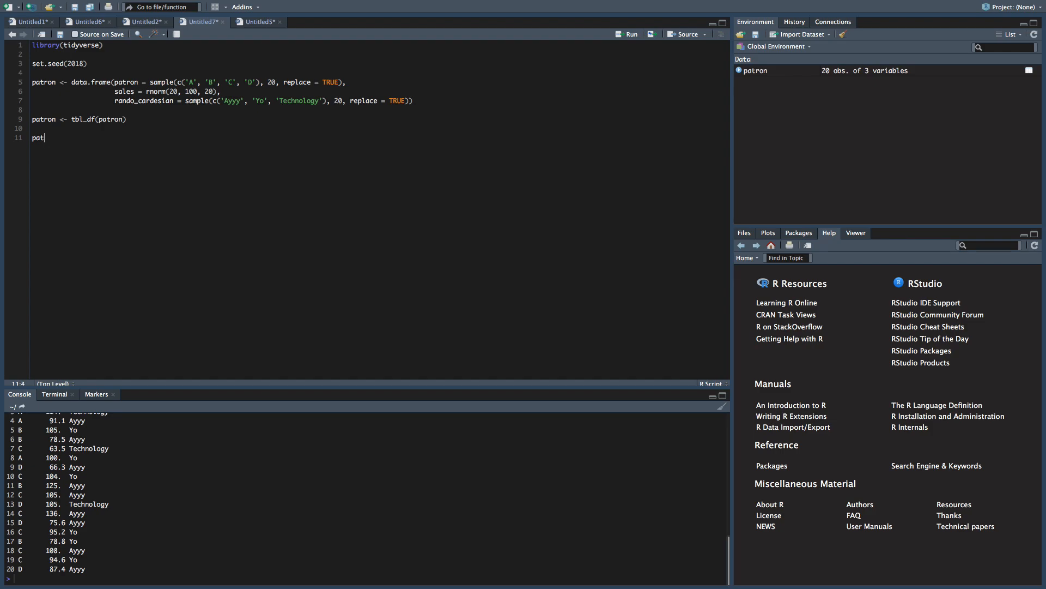
text(ron %>%)
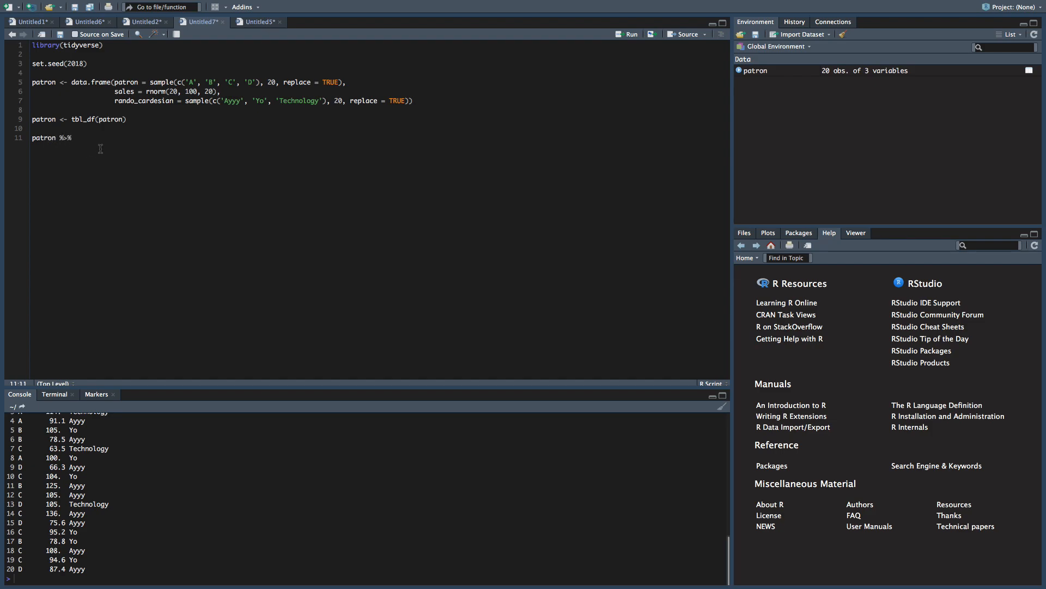
double_click(64, 138)
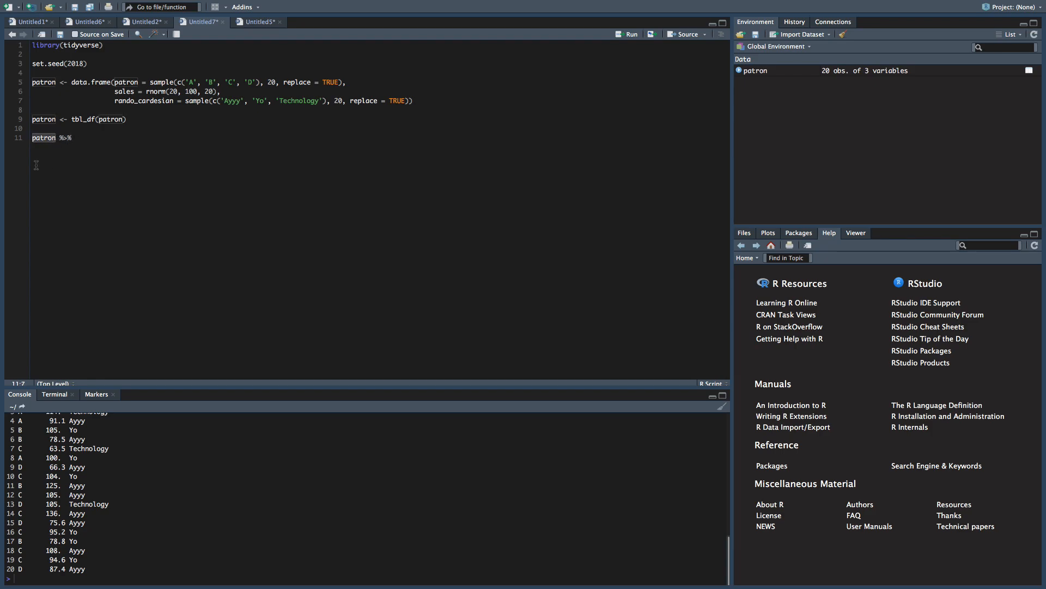
click(66, 138)
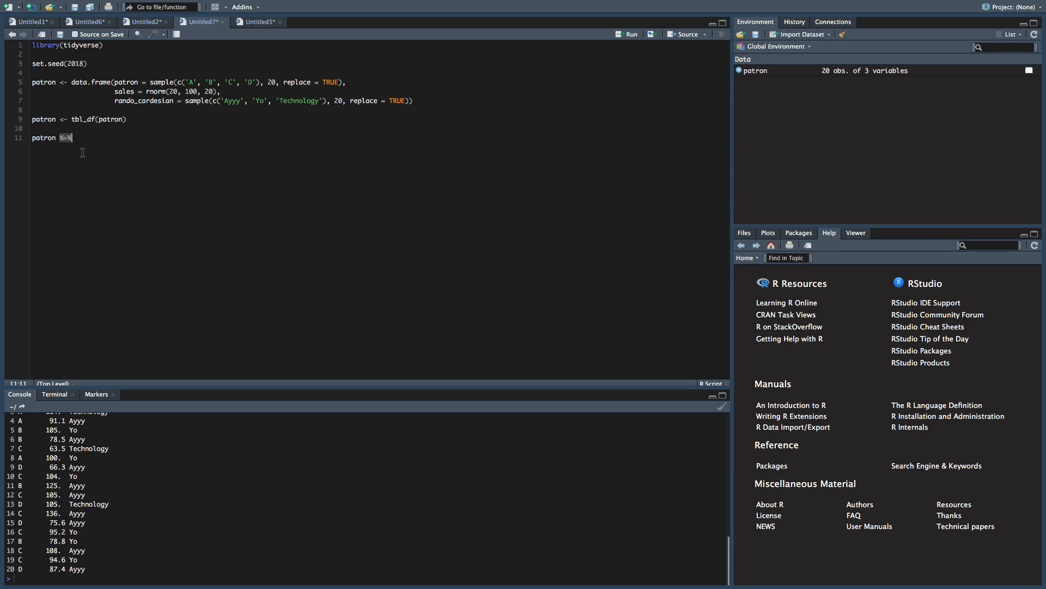
text(arra)
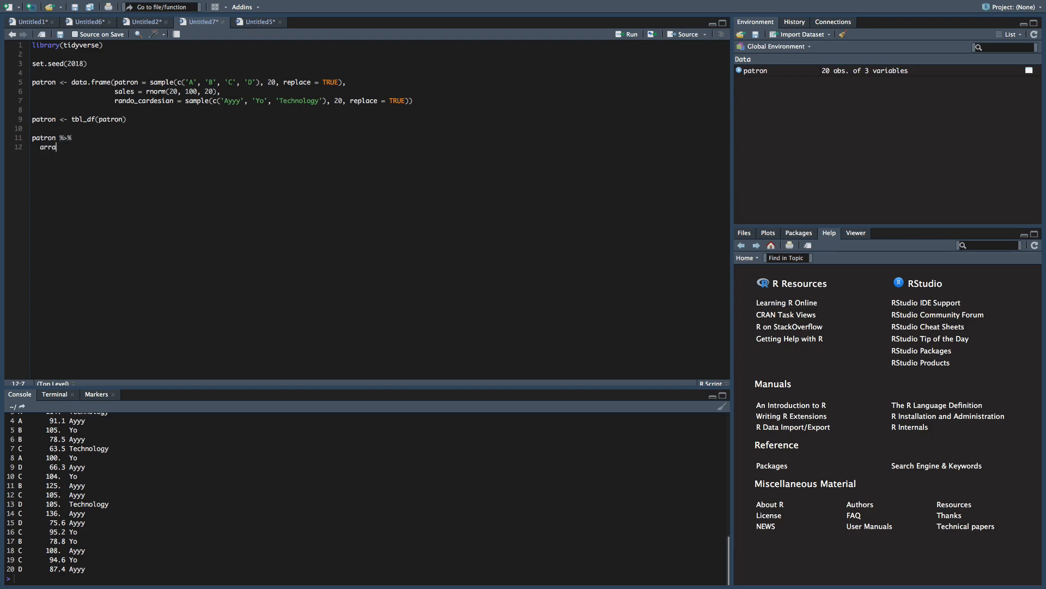
text(nge())
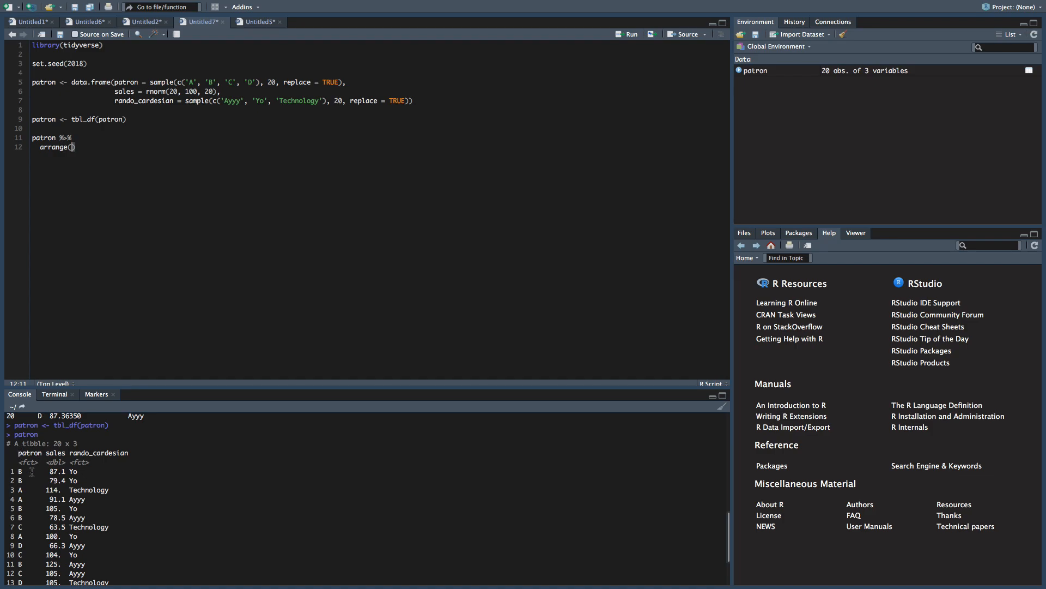
mouse_move(119, 393)
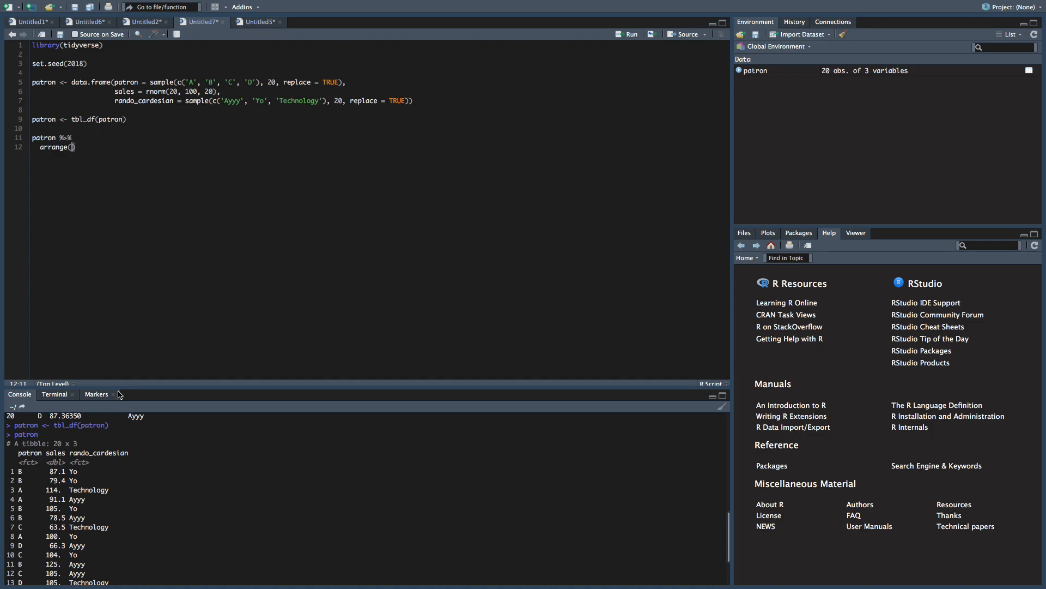
mouse_move(116, 352)
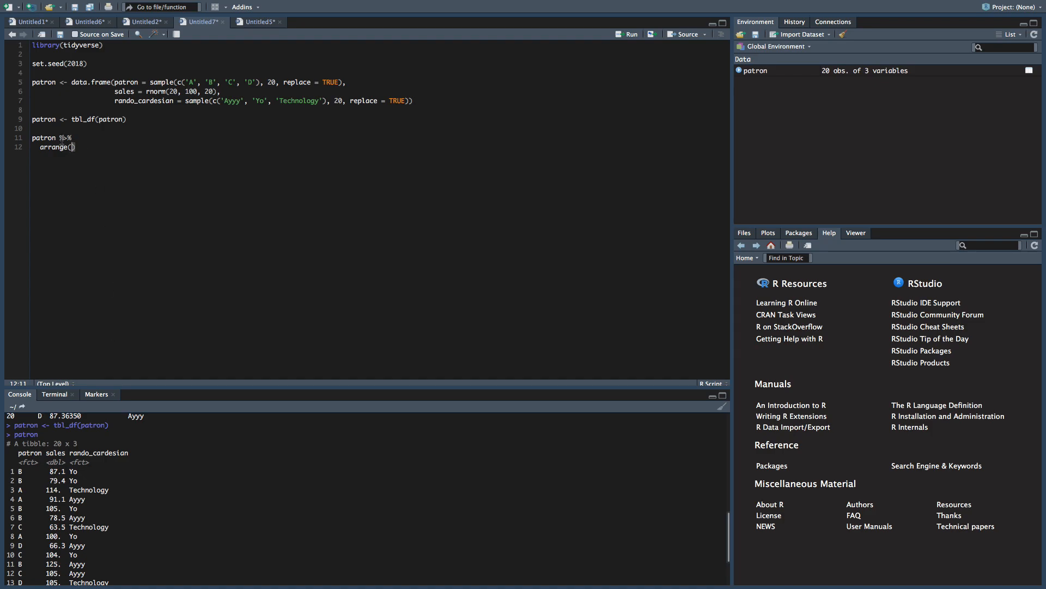
- Run arrange(patron) to sort rows A–D and scroll through the console output
text(patron)
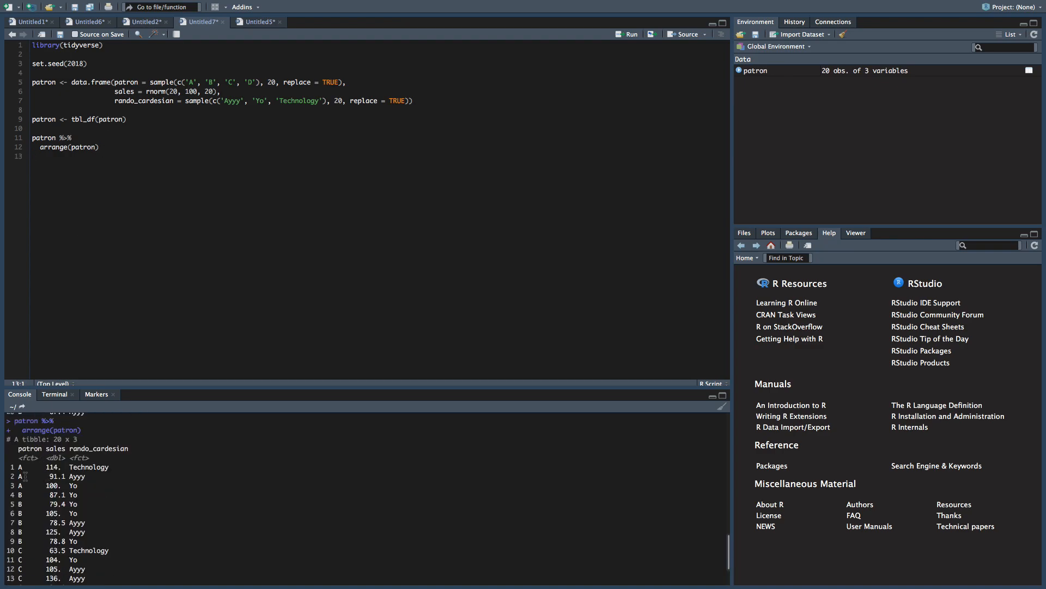
scroll(down, 3)
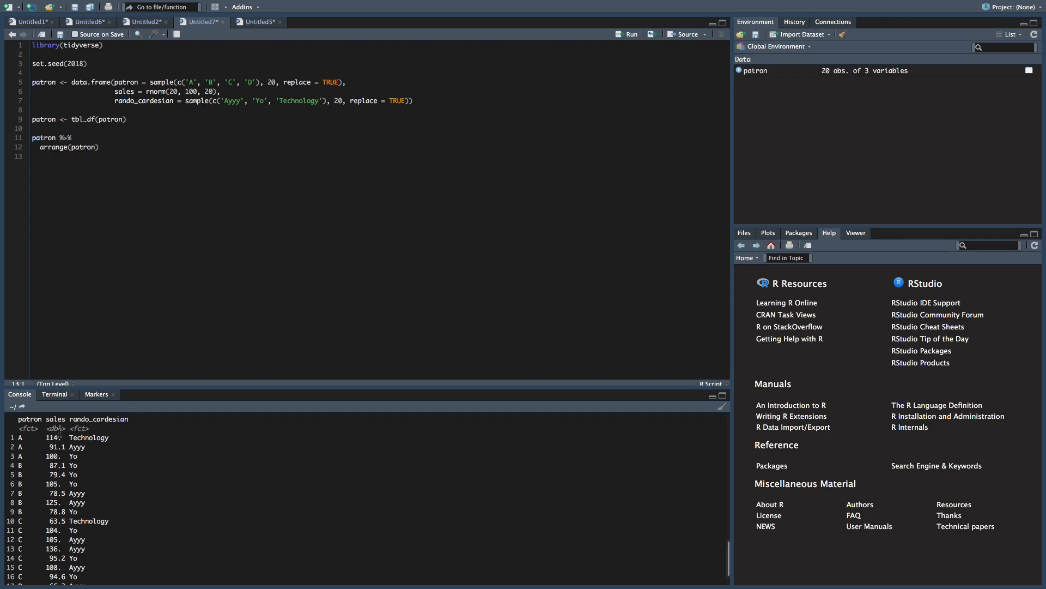
click(95, 147)
text(, )
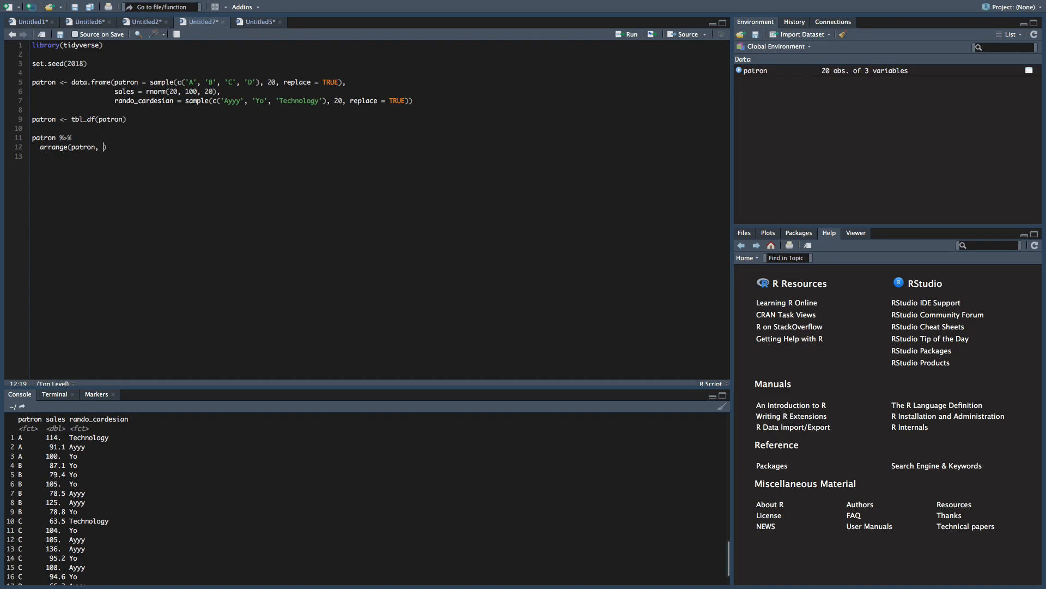
- Add desc(sales) as the second arrange() argument and run the pipeline
text(d)
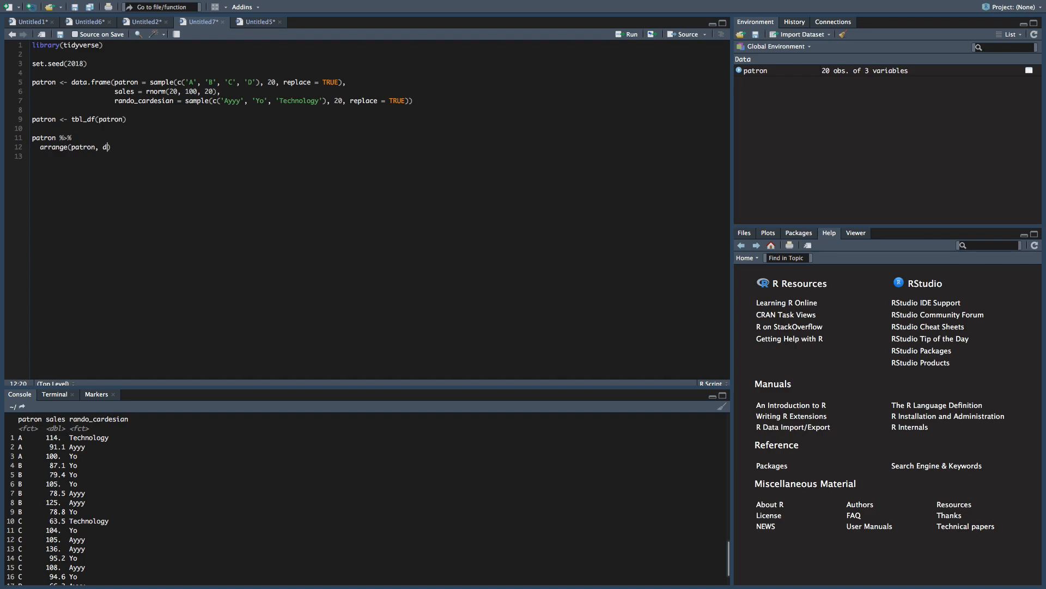
text(esc)
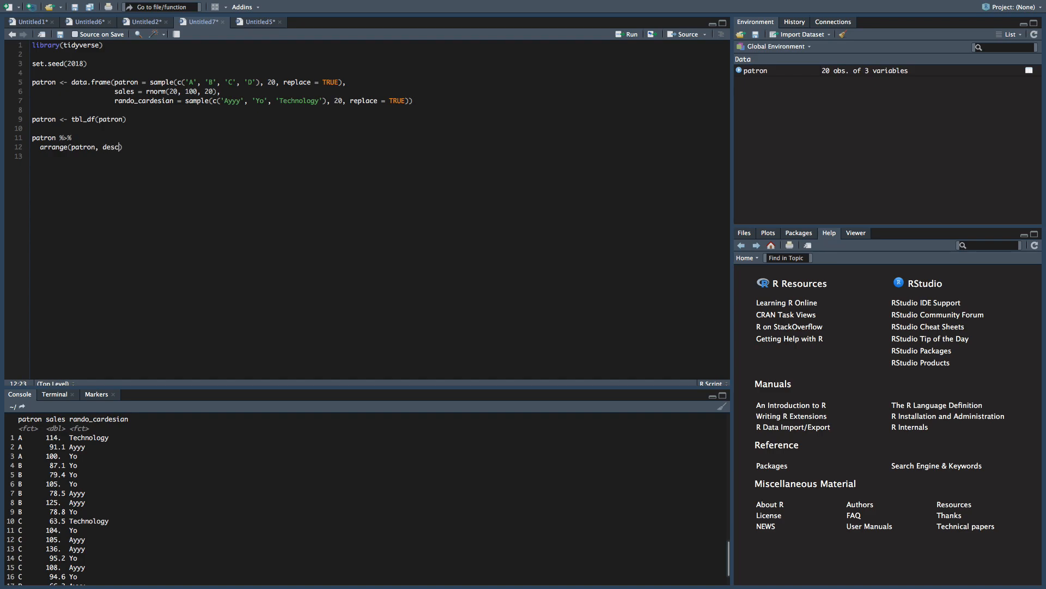
text(()
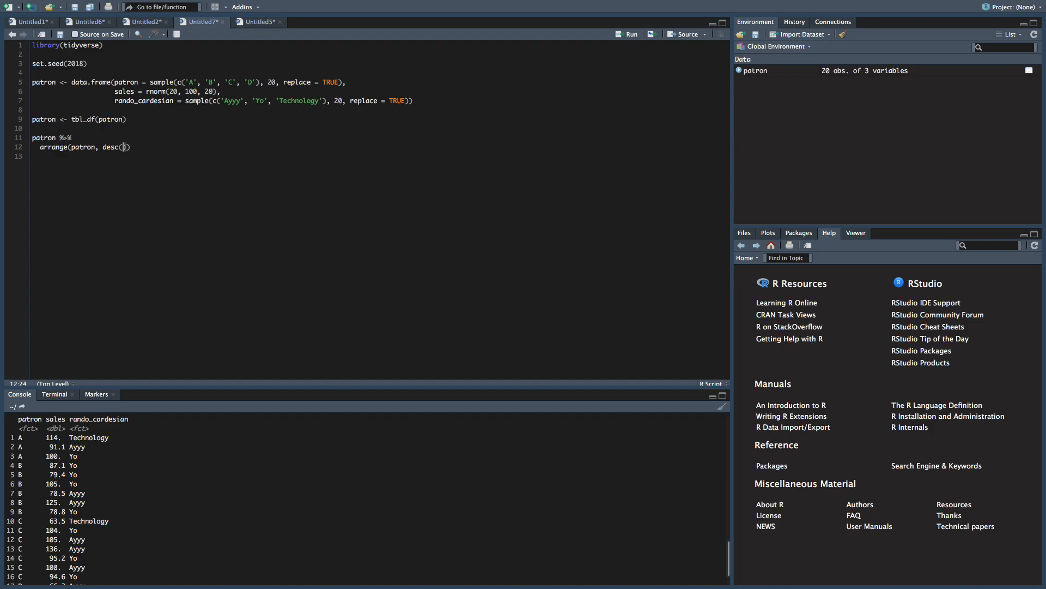
text(sales)
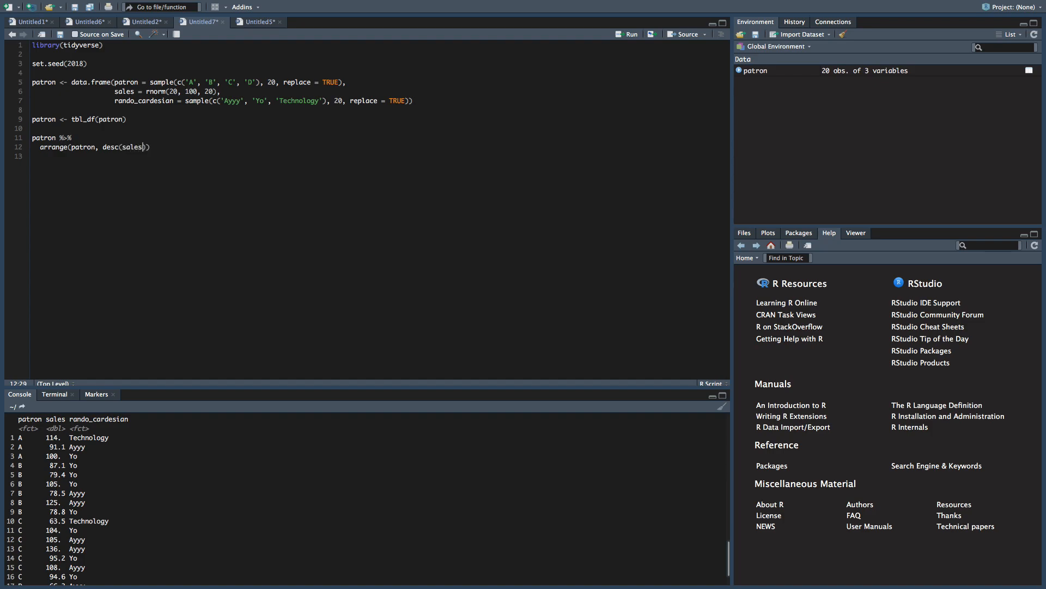
click(625, 34)
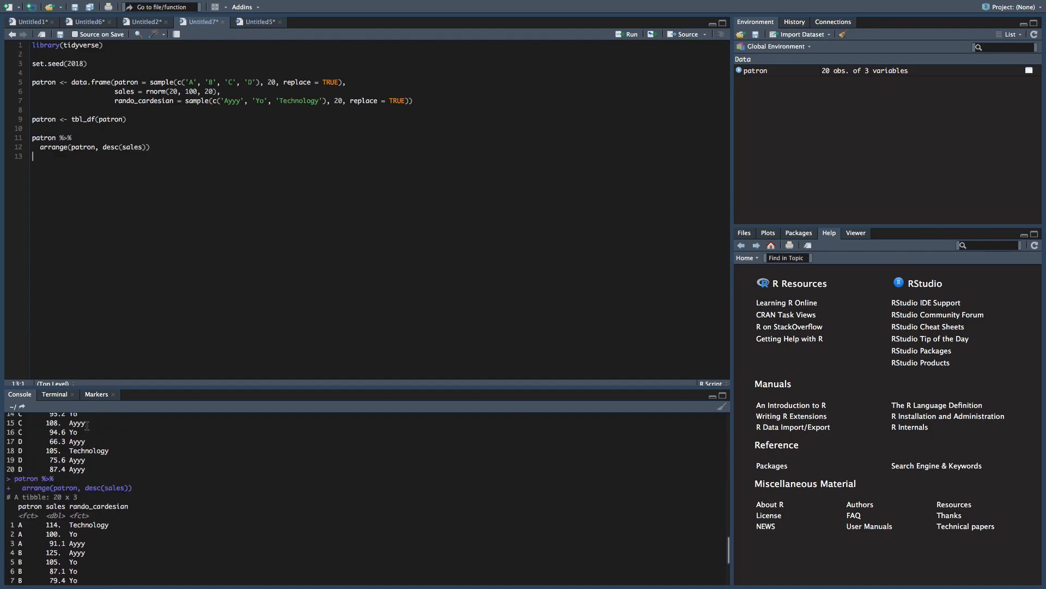
scroll(down, 3)
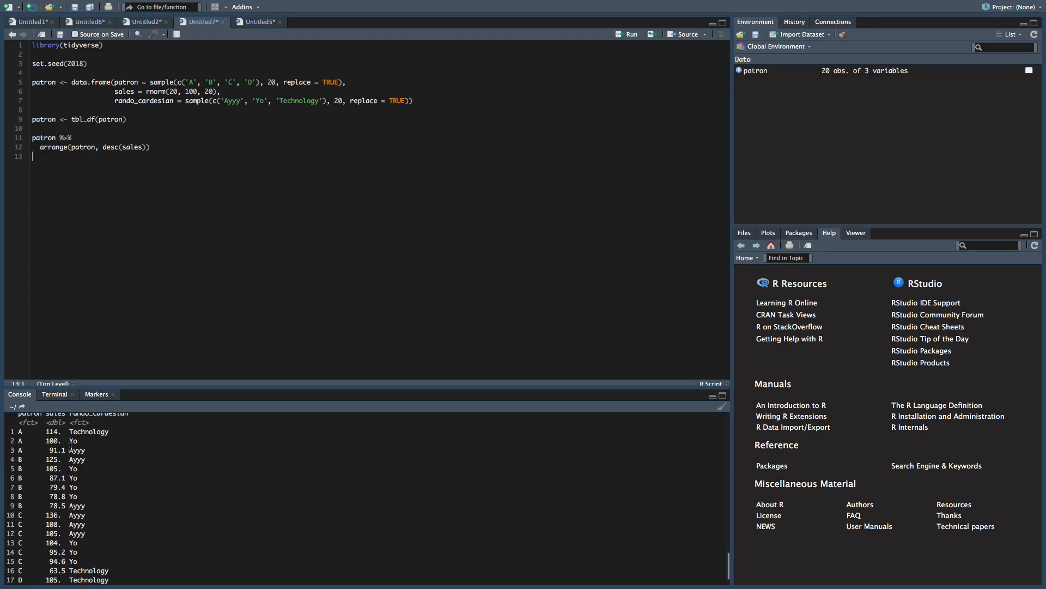
click(625, 33)
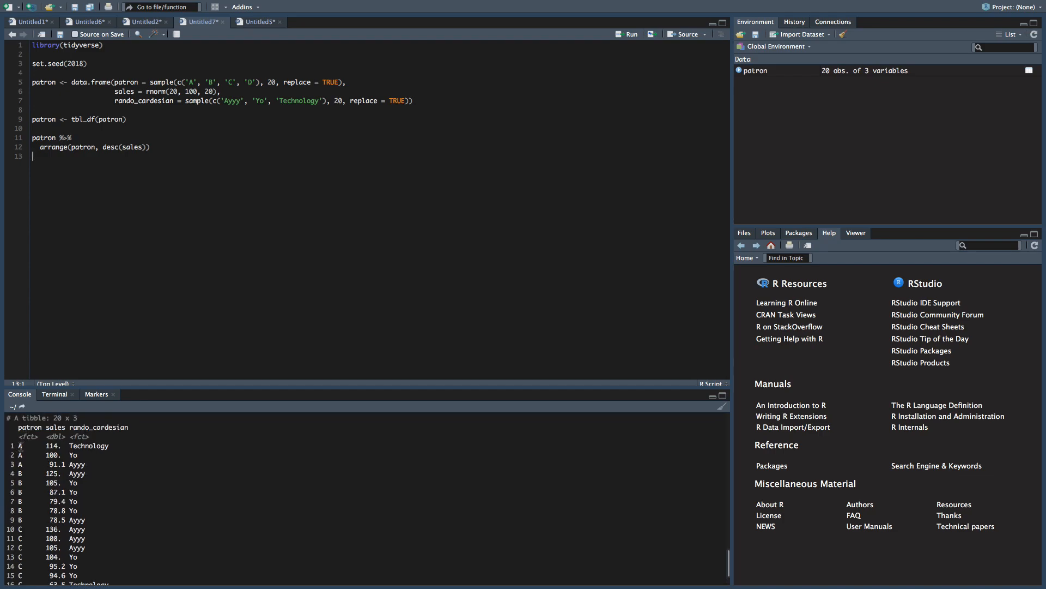